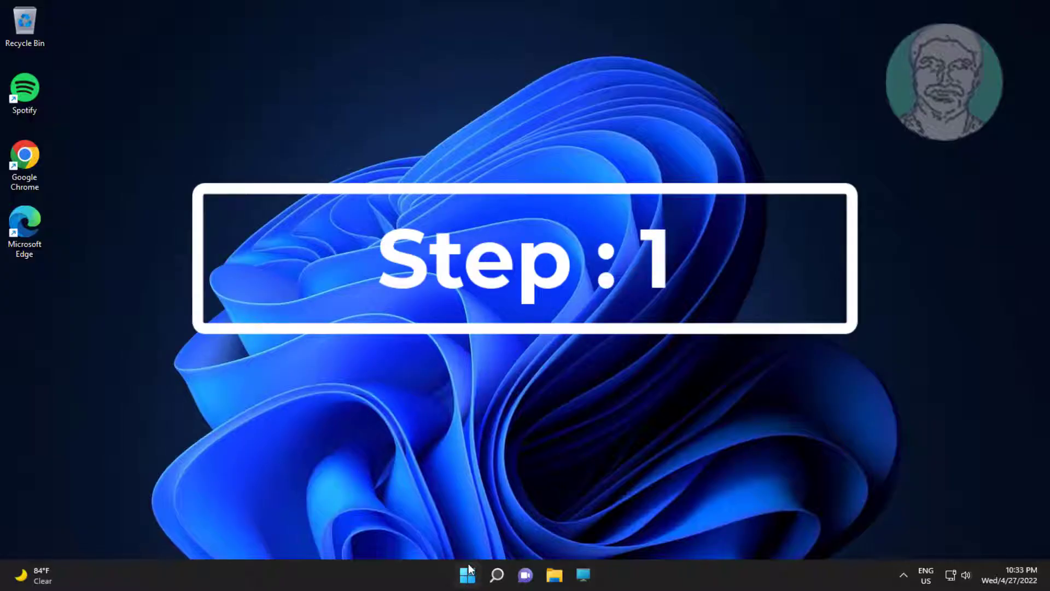
Turn on Metered connection for Ethernet in Network & internet settings, then close Settings
{"action": "left_click", "coordinate": [467, 575]}
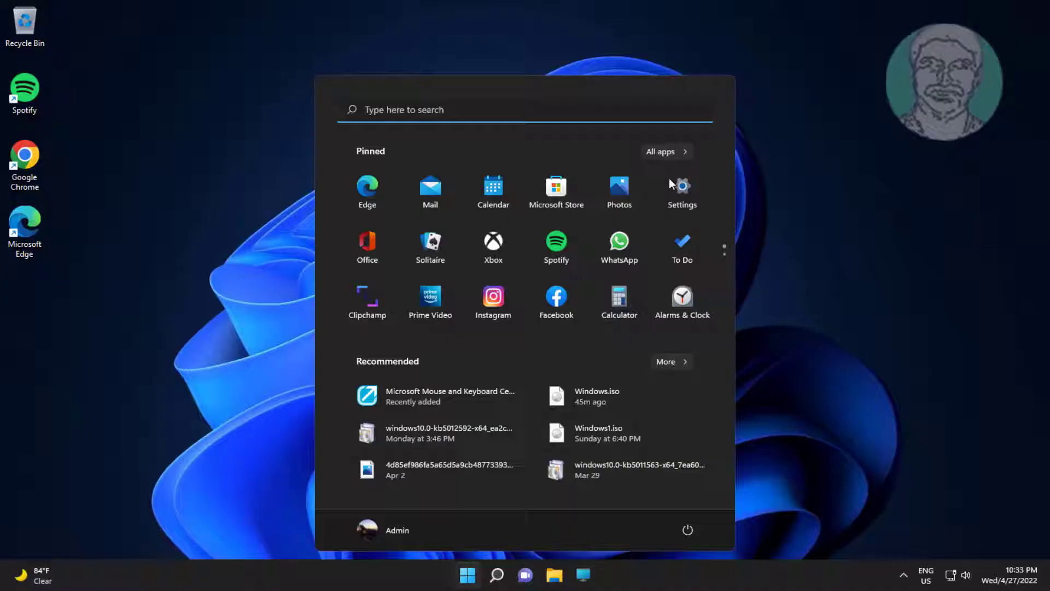
{"action": "left_click", "coordinate": [681, 186]}
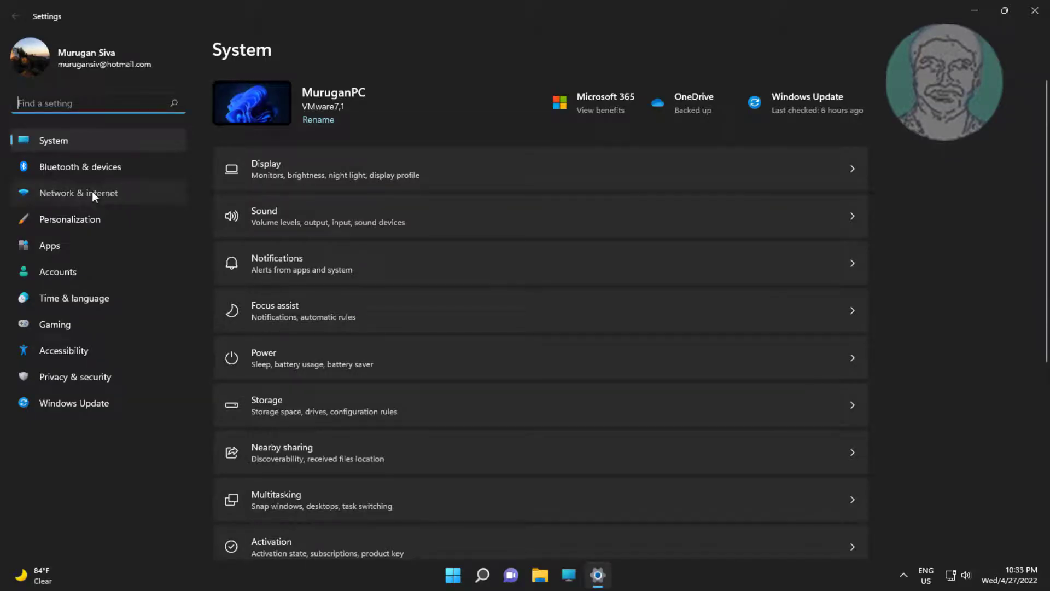
{"action": "left_click", "coordinate": [78, 193]}
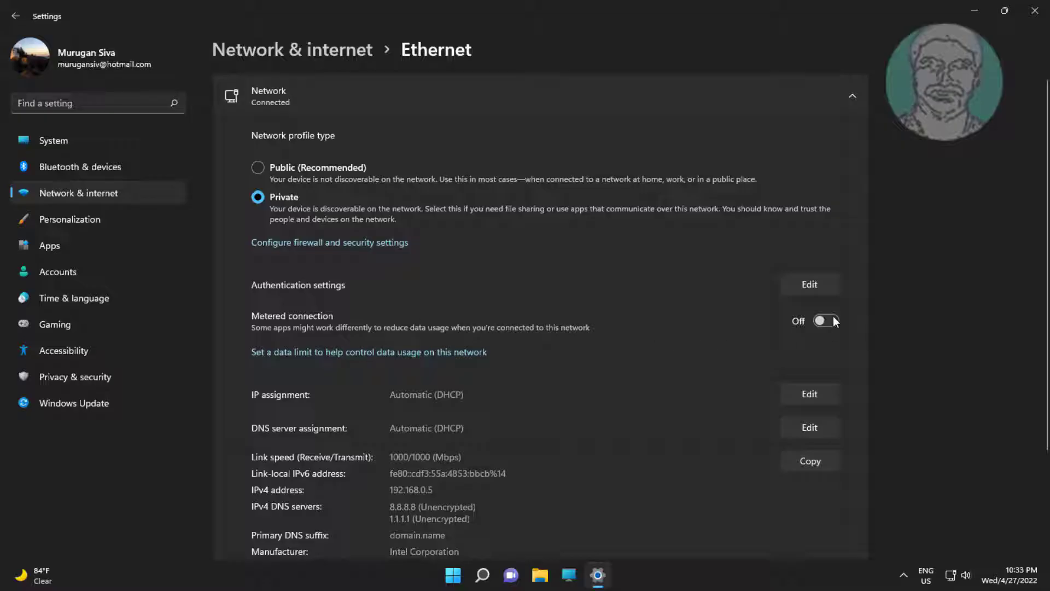
{"action": "left_click", "coordinate": [826, 321]}
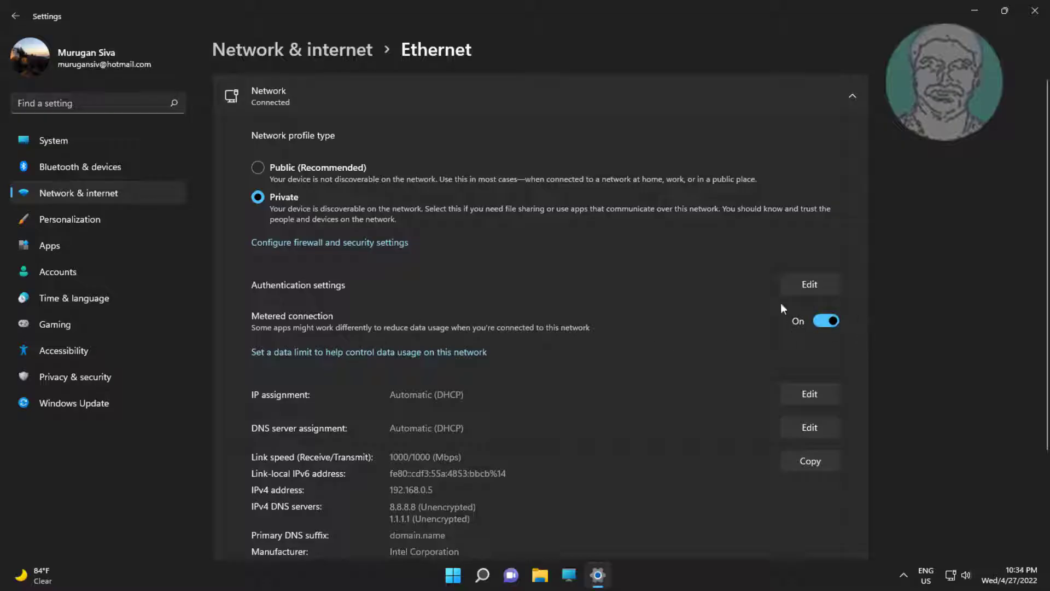
{"action": "mouse_move", "coordinate": [1037, 12]}
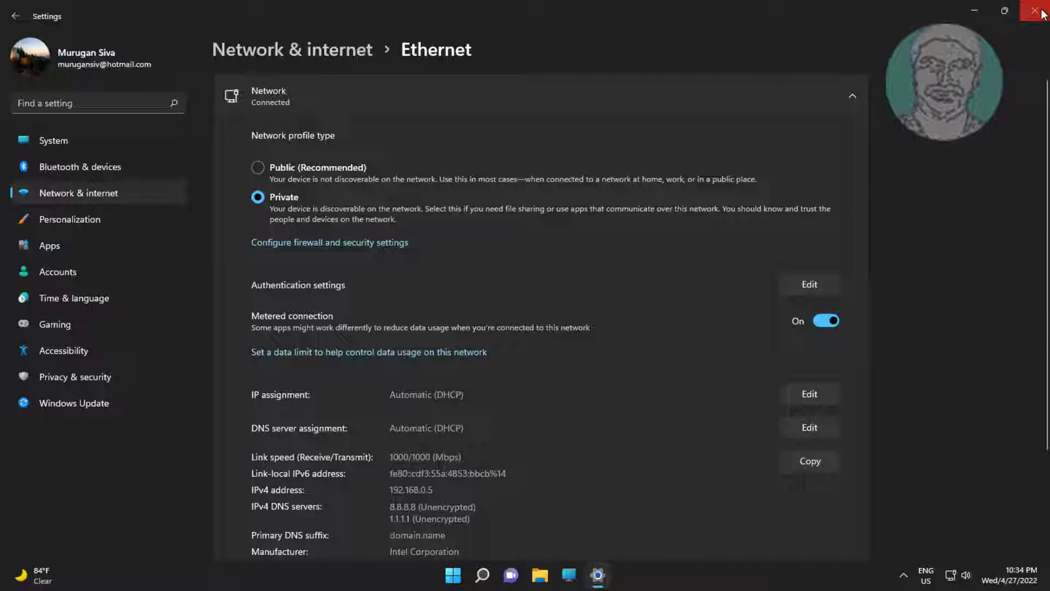
{"action": "left_click", "coordinate": [1040, 12]}
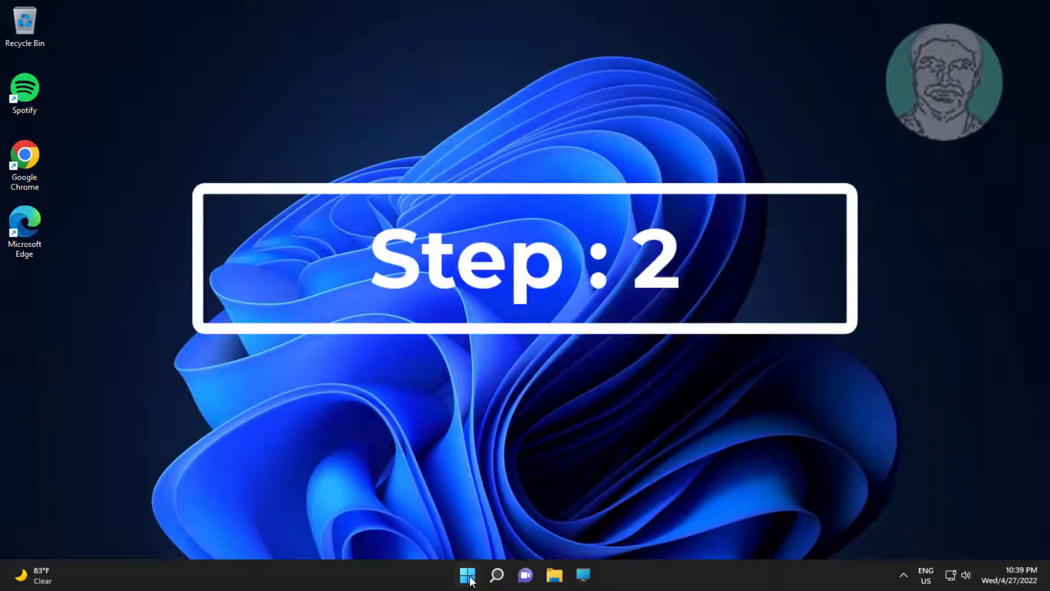
{"action": "left_click", "coordinate": [596, 575]}
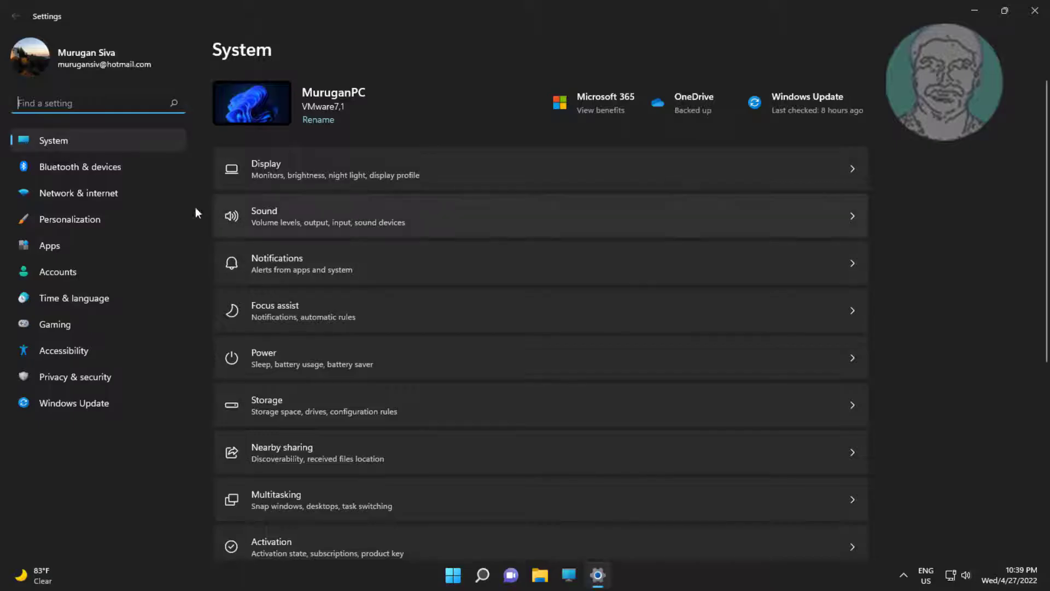
{"action": "left_click", "coordinate": [78, 193]}
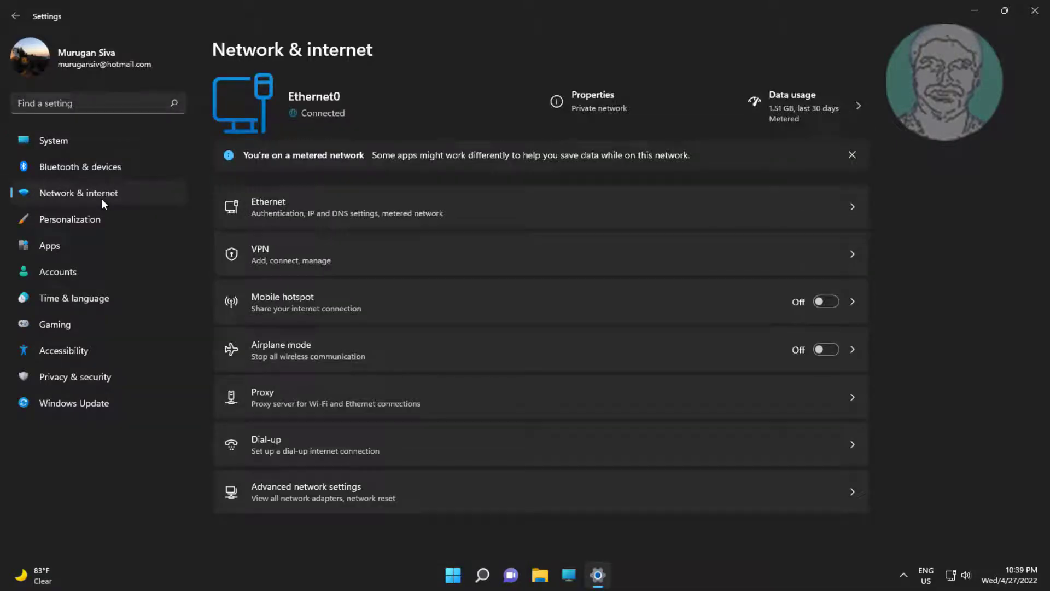
{"action": "mouse_move", "coordinate": [344, 503]}
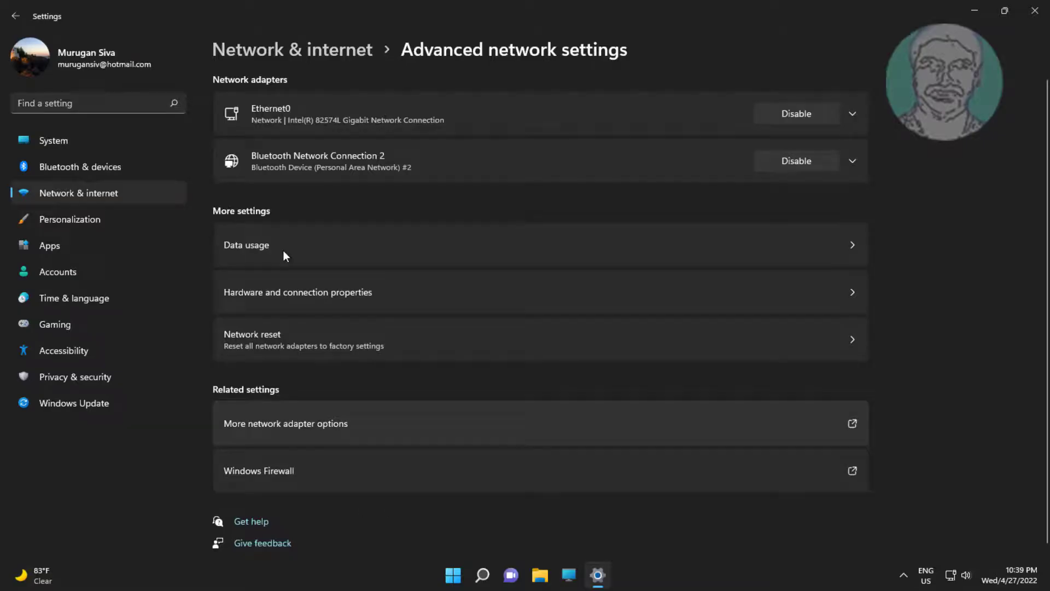
{"action": "left_click", "coordinate": [245, 244]}
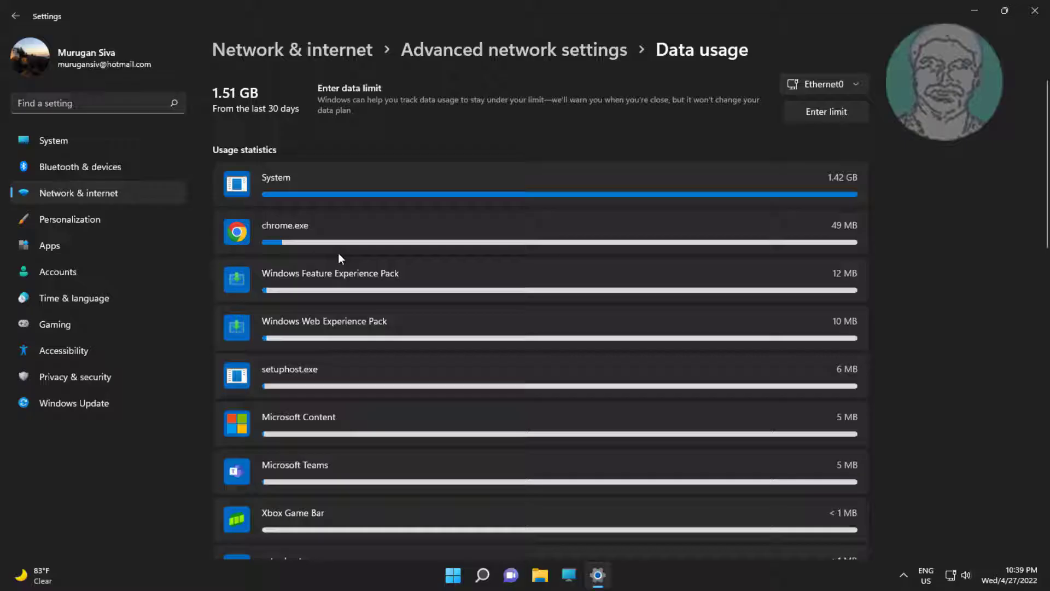
{"action": "mouse_move", "coordinate": [388, 197]}
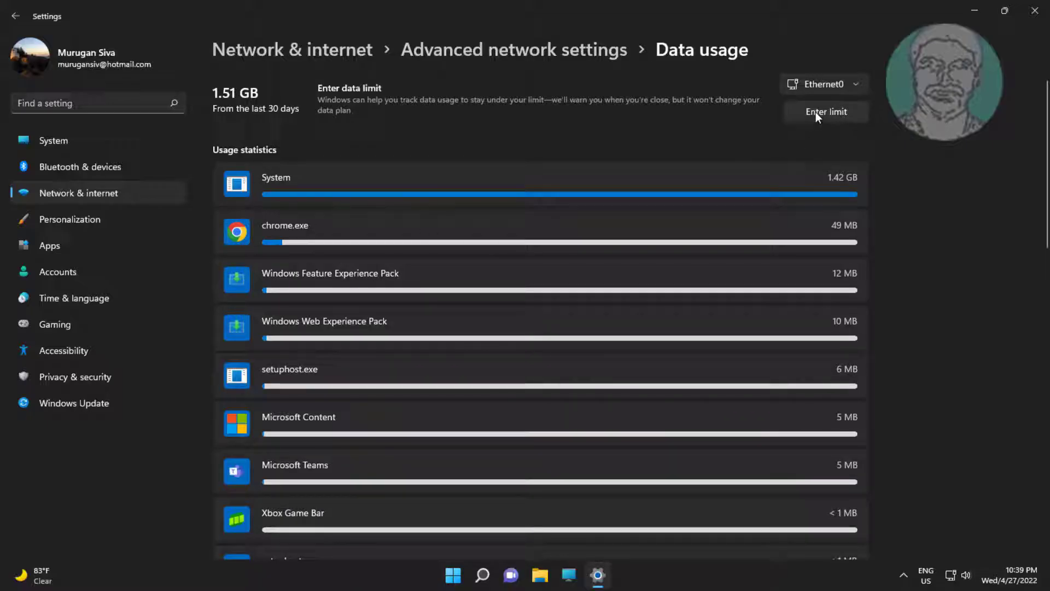
{"action": "left_click", "coordinate": [826, 112]}
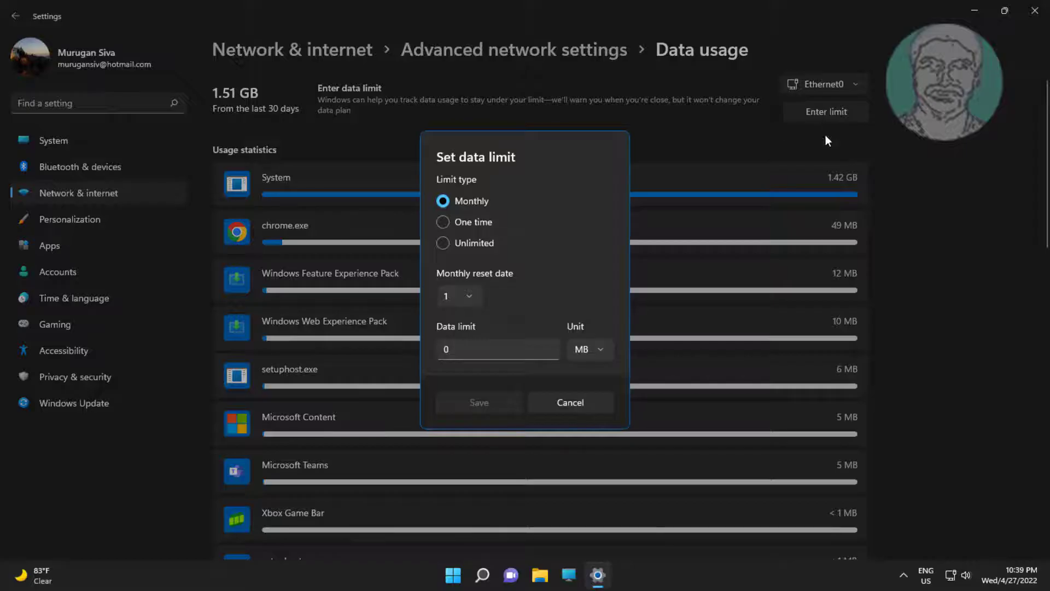
{"action": "mouse_move", "coordinate": [492, 172]}
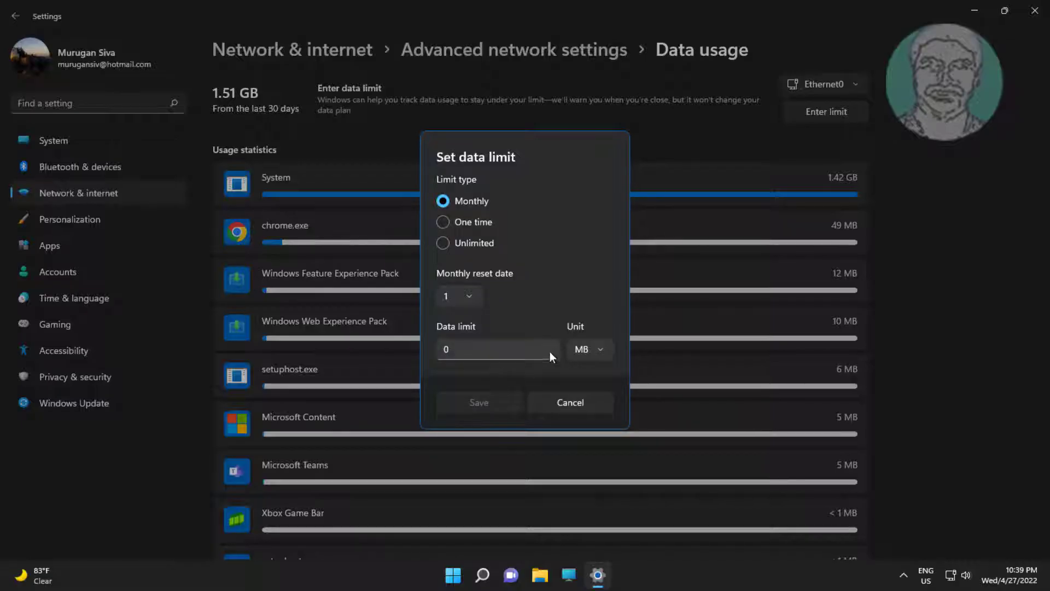
{"action": "left_click", "coordinate": [587, 349]}
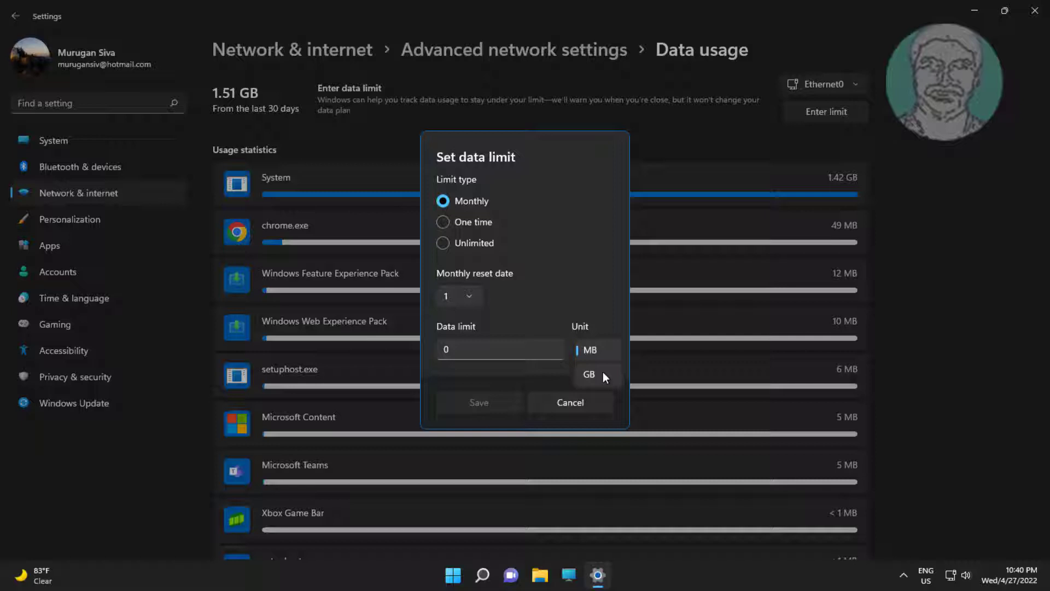
{"action": "left_click", "coordinate": [590, 373]}
{"action": "type", "text": "1"}
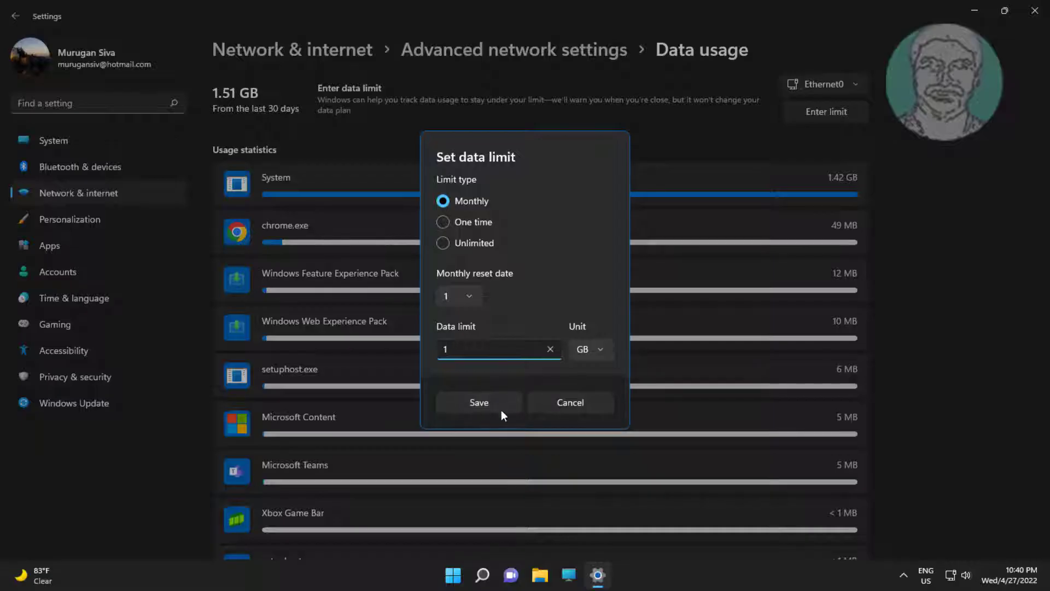
{"action": "mouse_move", "coordinate": [472, 395]}
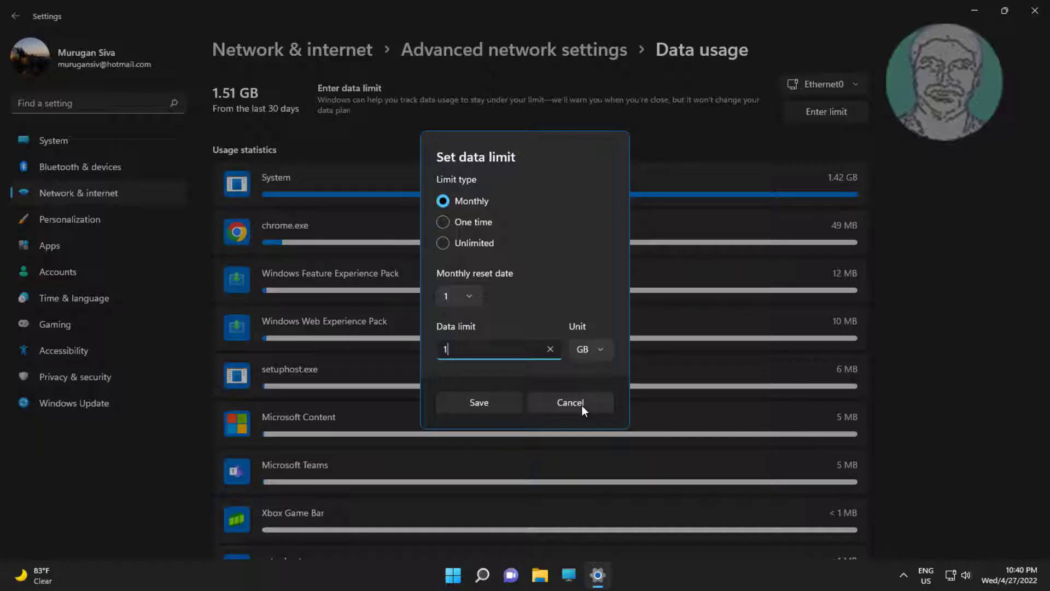
{"action": "left_click", "coordinate": [570, 403]}
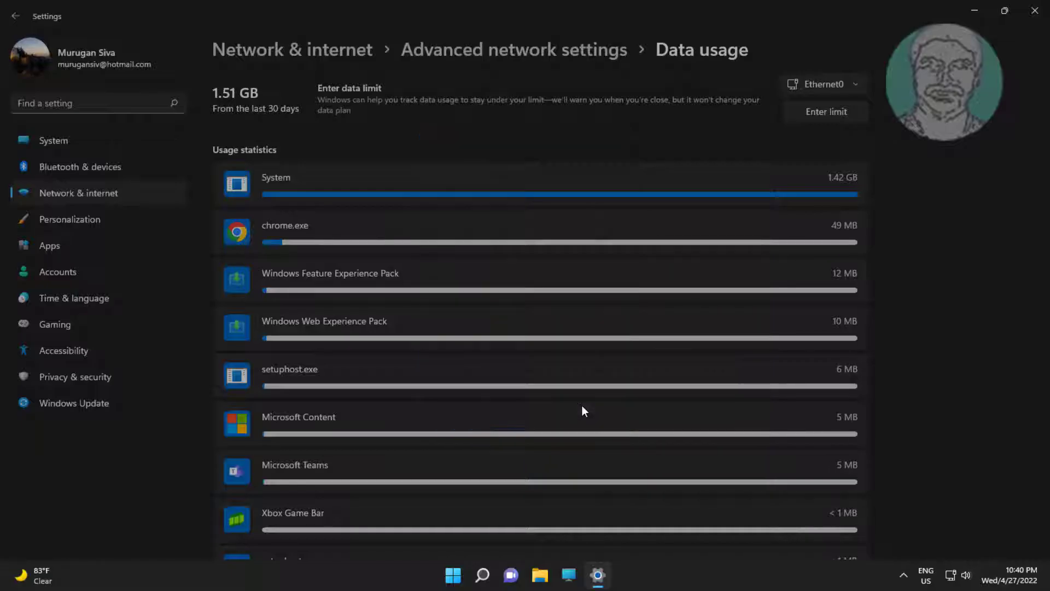
{"action": "left_click", "coordinate": [1033, 11]}
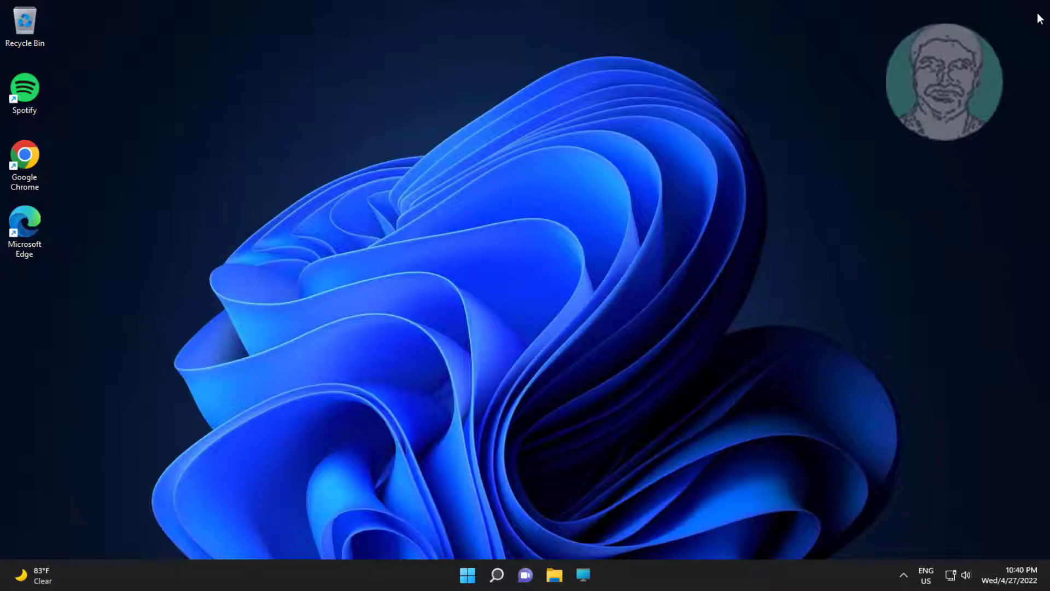
Disable Spotify as a startup app in Task Manager, then close Task Manager
{"action": "right_click", "coordinate": [467, 575]}
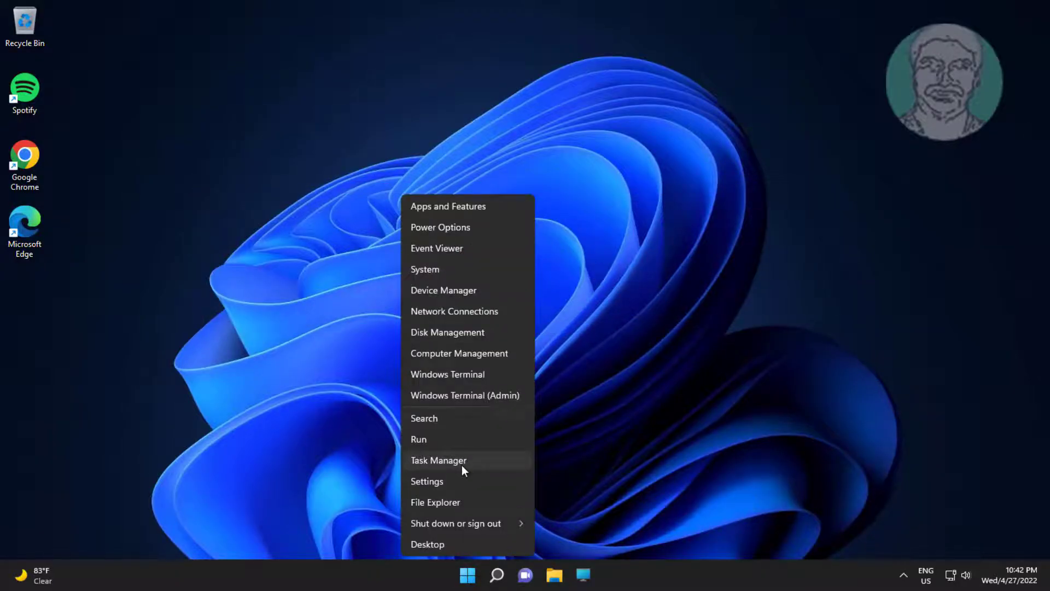
{"action": "left_click", "coordinate": [439, 460]}
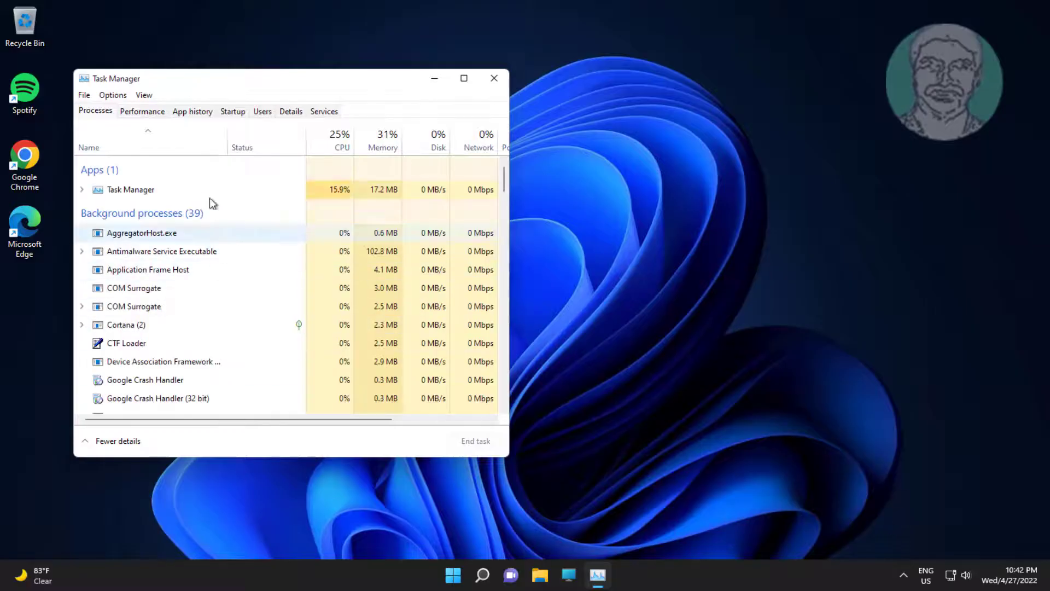
{"action": "left_click", "coordinate": [233, 111]}
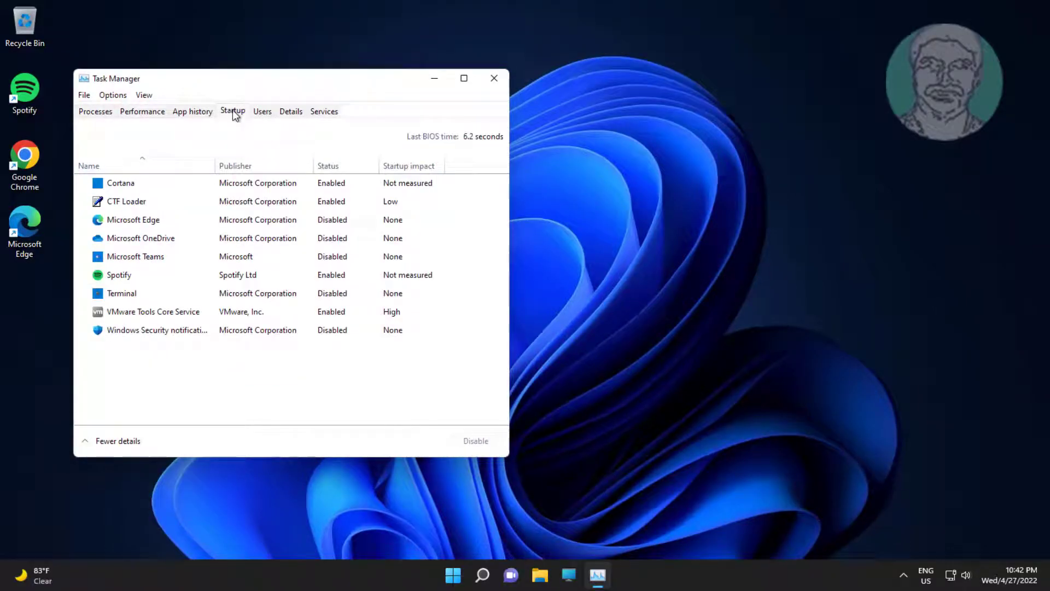
{"action": "left_click", "coordinate": [157, 329]}
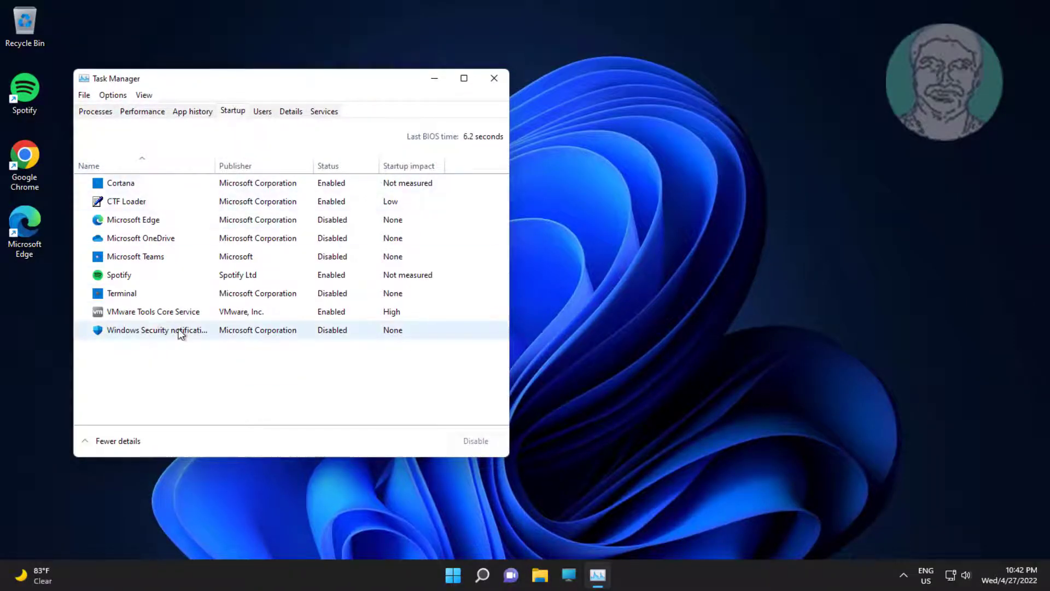
{"action": "left_click", "coordinate": [119, 274]}
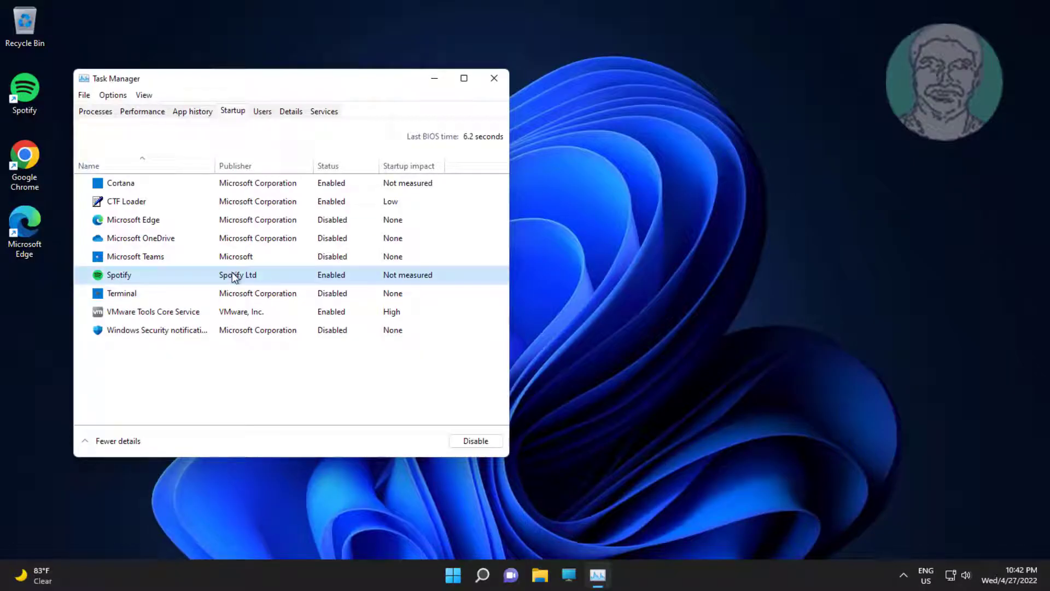
{"action": "left_click", "coordinate": [475, 440]}
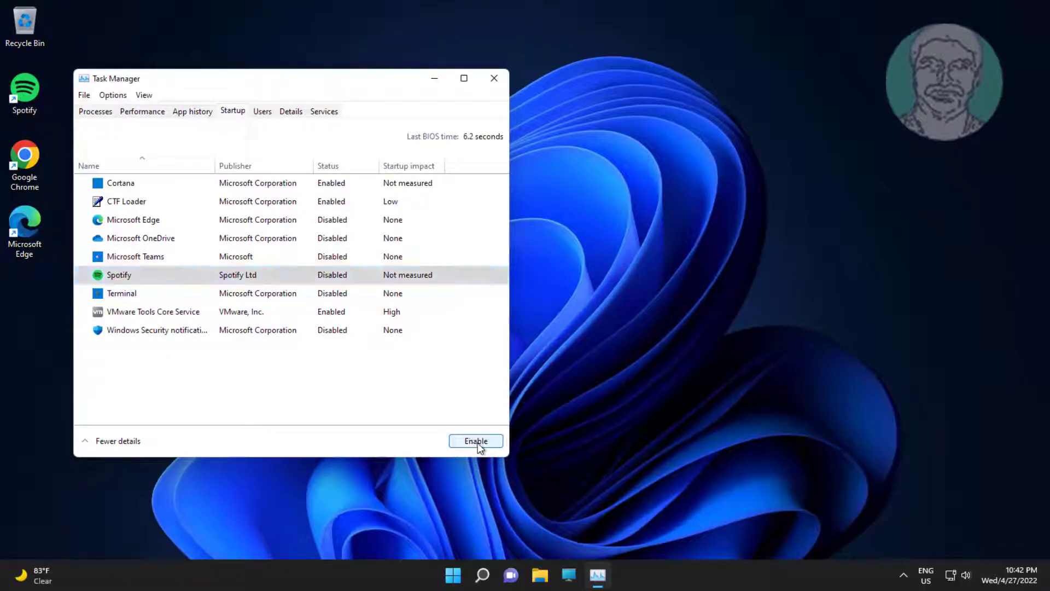
{"action": "mouse_move", "coordinate": [307, 215]}
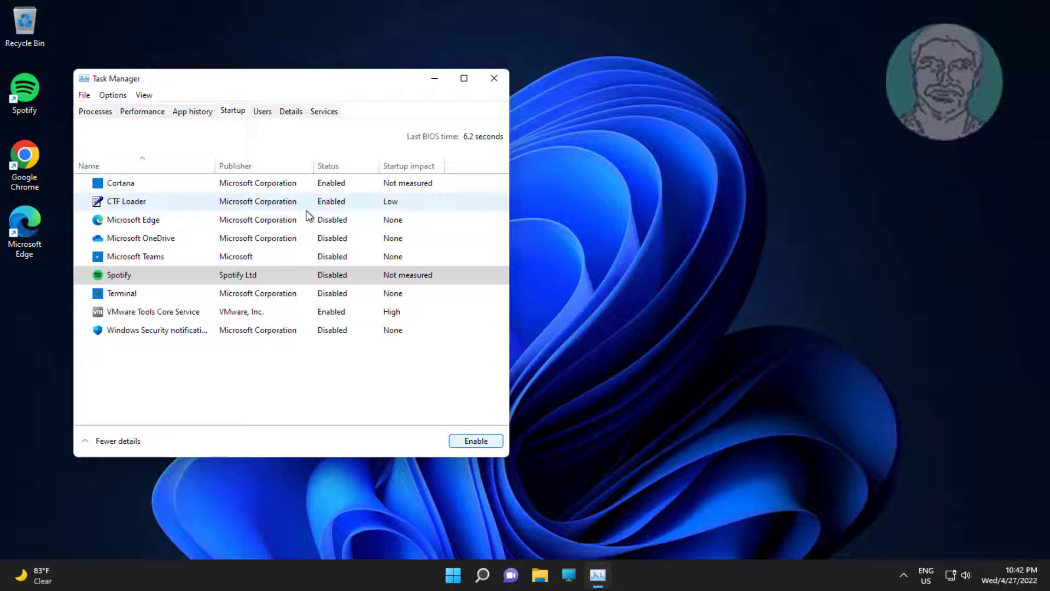
{"action": "mouse_move", "coordinate": [226, 354]}
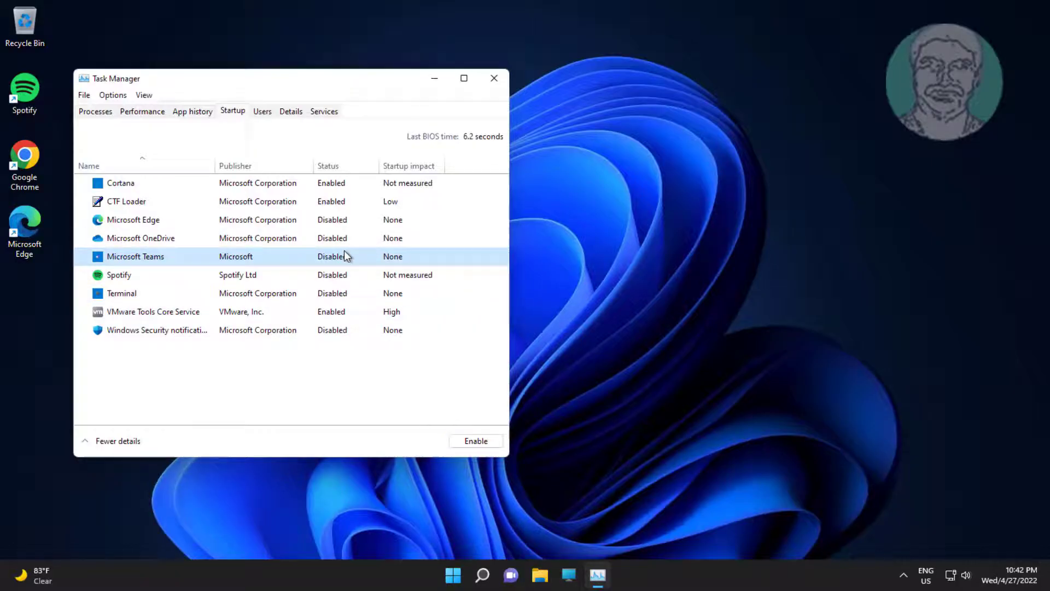
{"action": "left_click", "coordinate": [495, 79]}
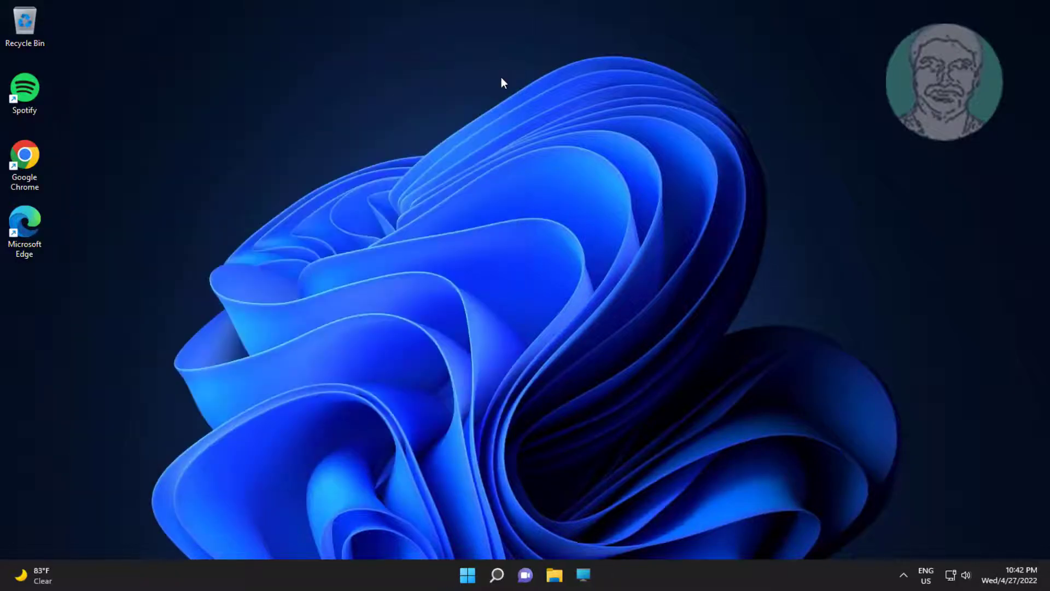
Check for updates on the Windows Update page in Settings
{"action": "left_click", "coordinate": [468, 575]}
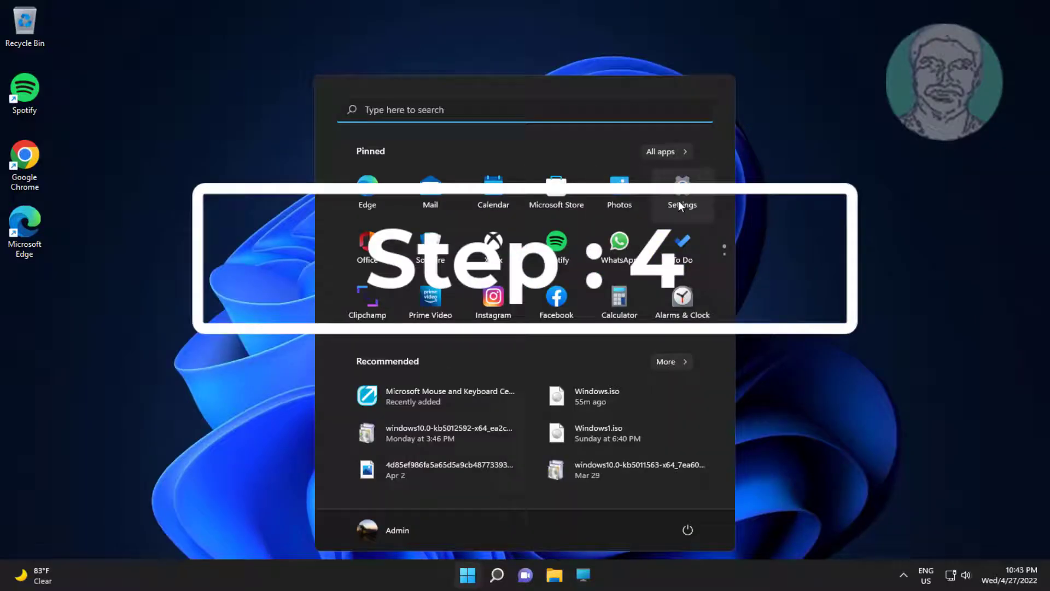
{"action": "left_click", "coordinate": [682, 191]}
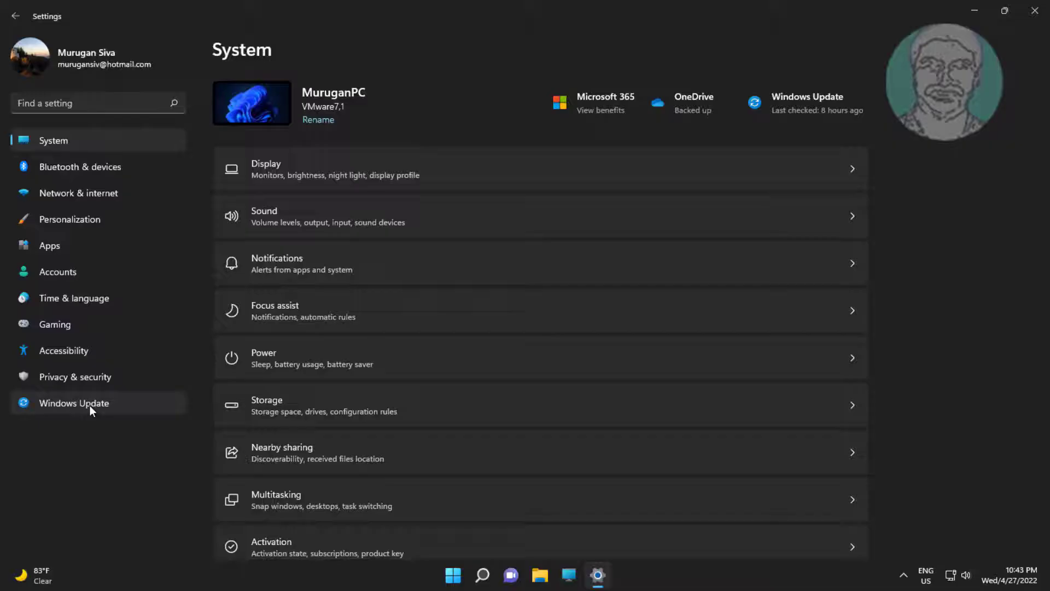
{"action": "left_click", "coordinate": [73, 403]}
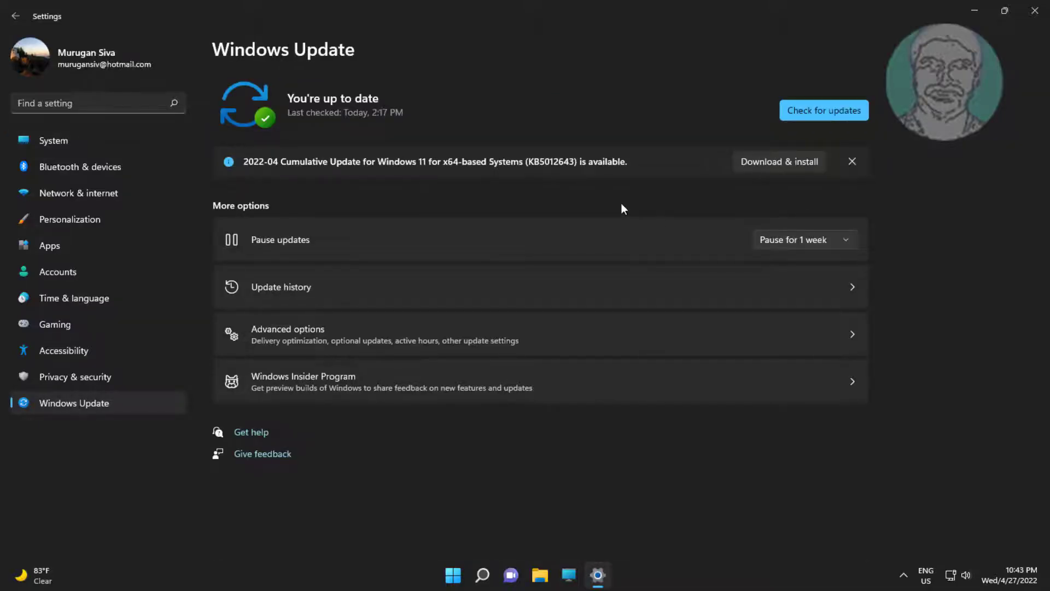
{"action": "mouse_move", "coordinate": [844, 104]}
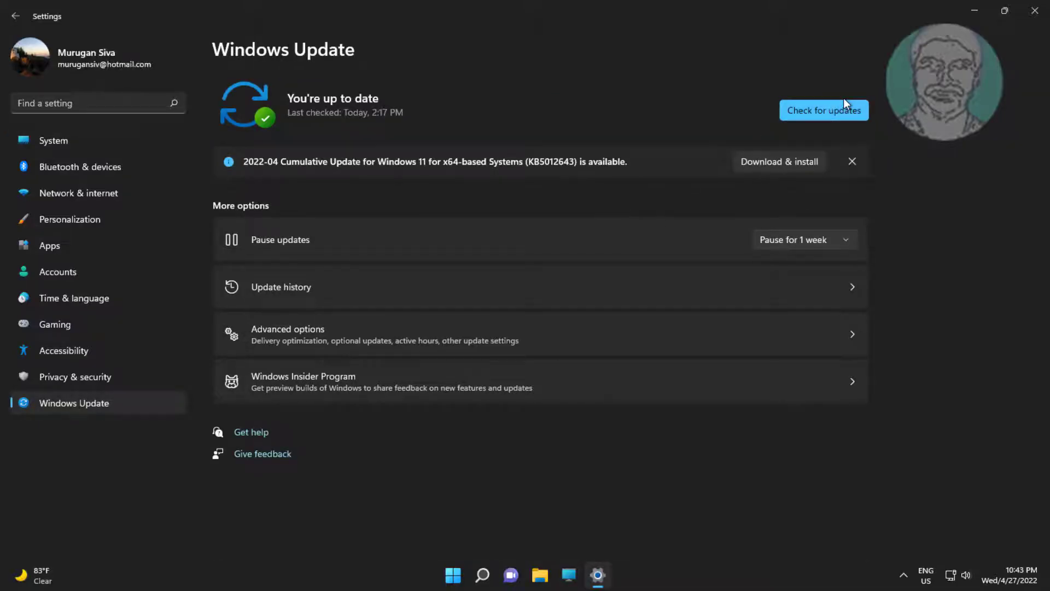
{"action": "left_click", "coordinate": [792, 239]}
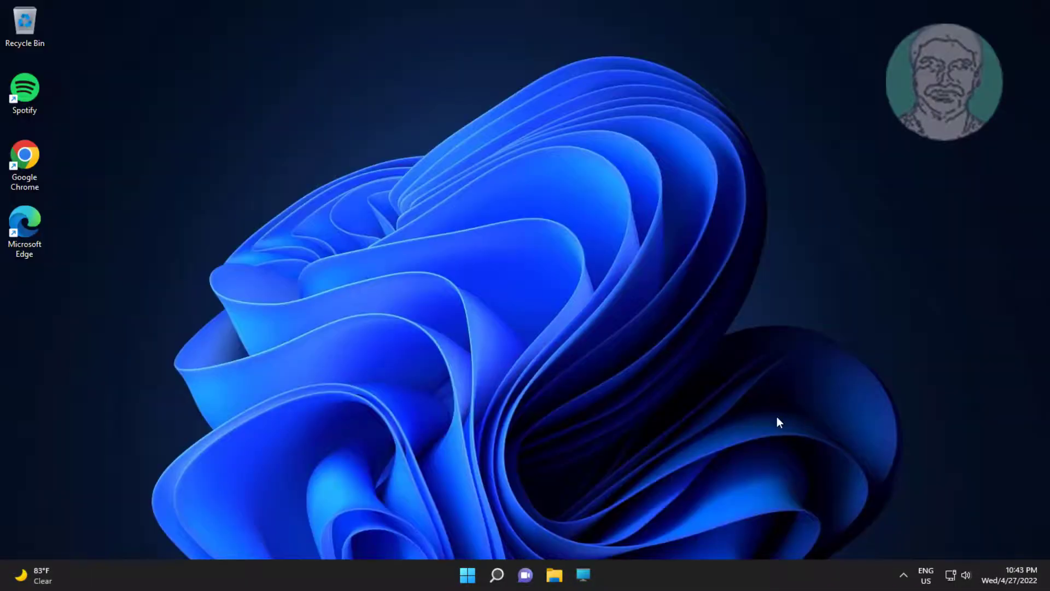
Search for 'services' from the taskbar to open the Services app
{"action": "left_click", "coordinate": [497, 575]}
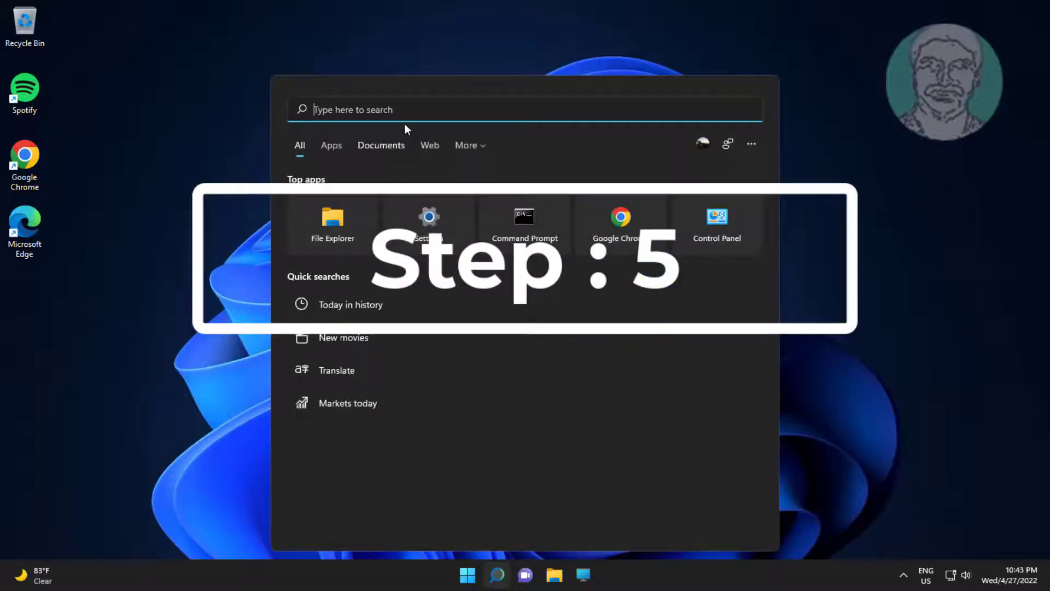
{"action": "type", "text": "servic"}
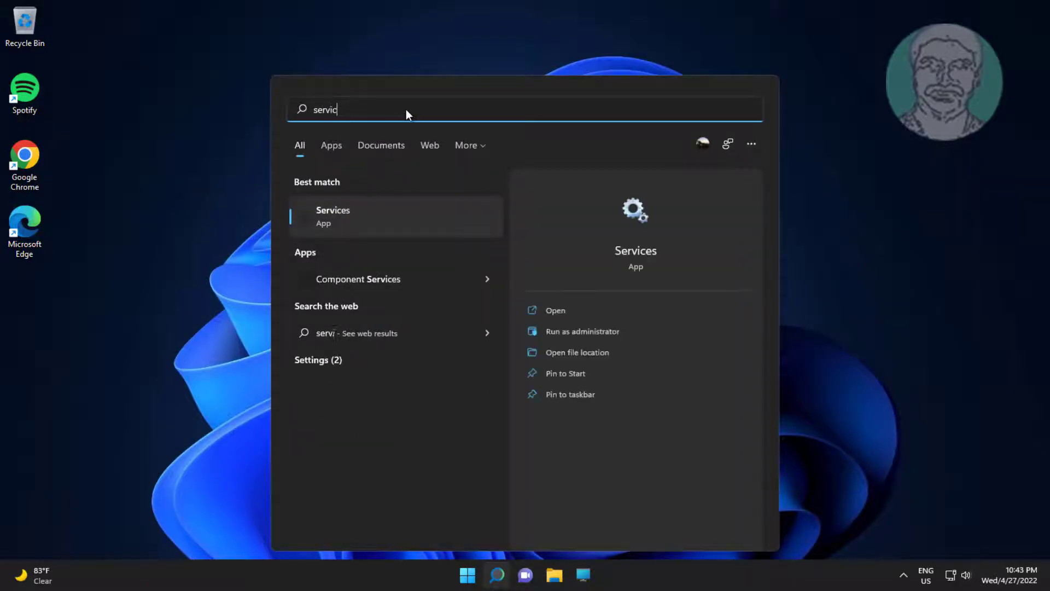
{"action": "type", "text": "es"}
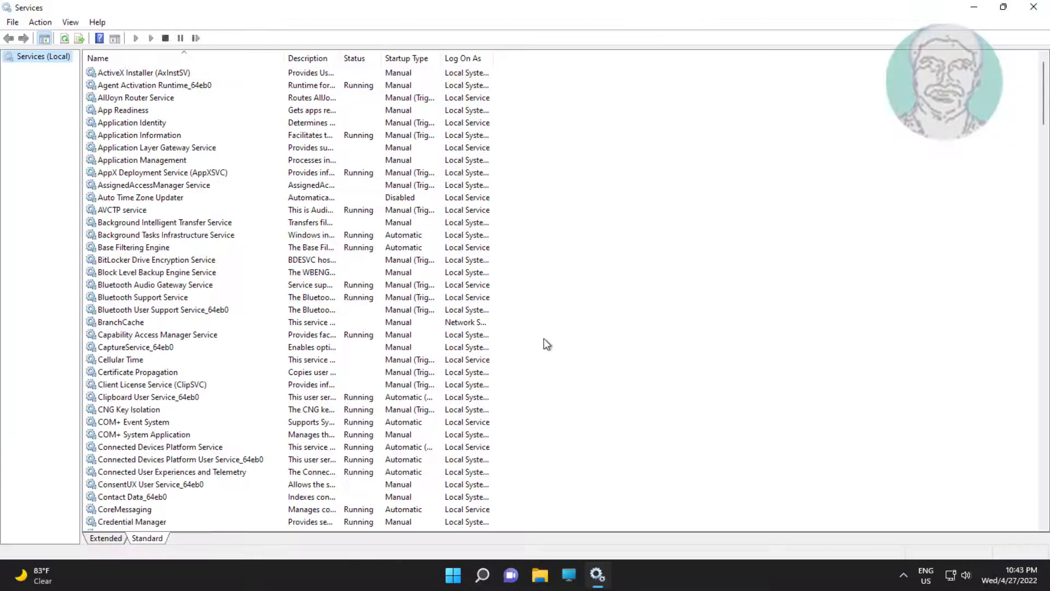
Set the Windows Update service's startup type to Disabled and apply it
{"action": "scroll", "scroll_direction": "down", "scroll_amount": 3}
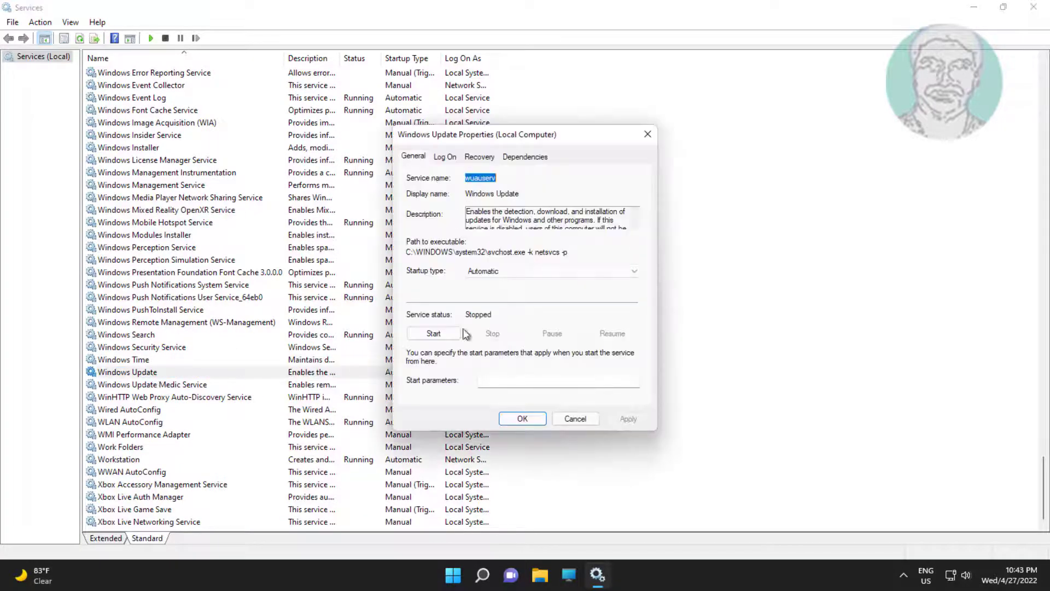
{"action": "left_click", "coordinate": [633, 271]}
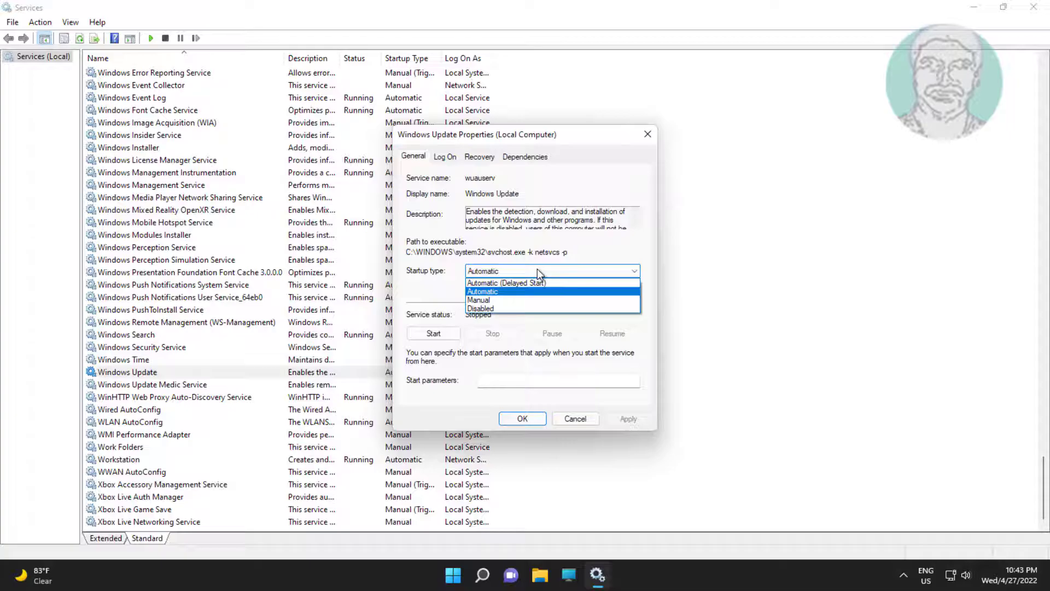
{"action": "left_click", "coordinate": [479, 308]}
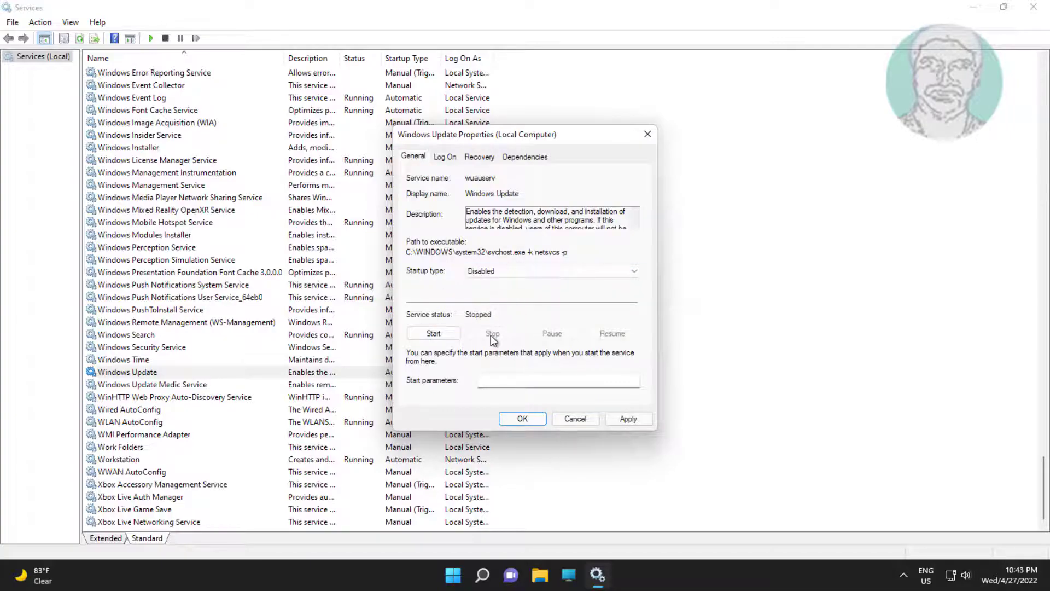
{"action": "left_click", "coordinate": [628, 418]}
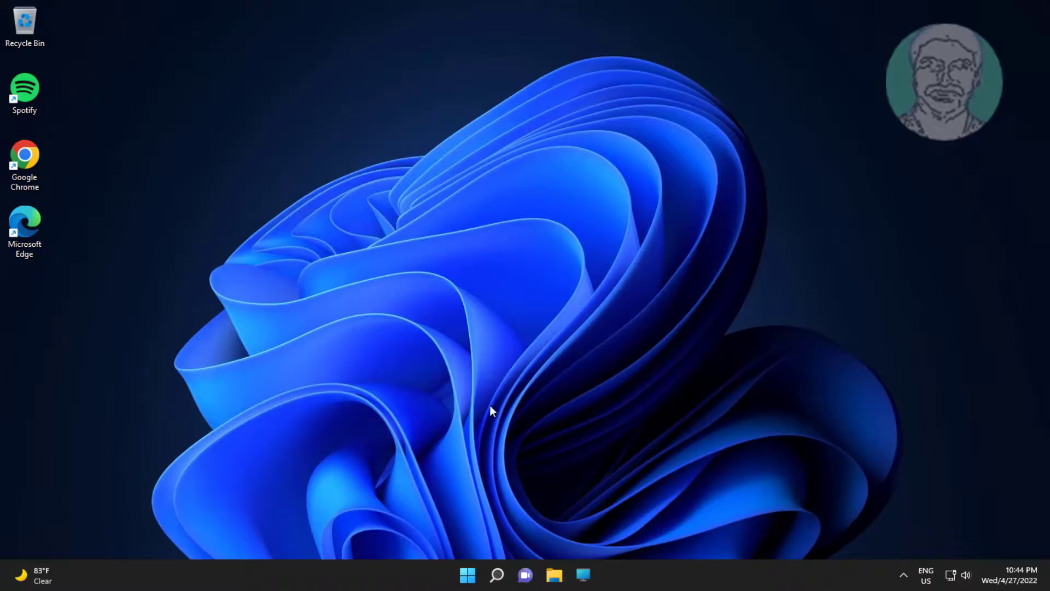
Switch off App updates and Video autoplay in Microsoft Store's App settings, then close the Store
{"action": "left_click", "coordinate": [468, 575]}
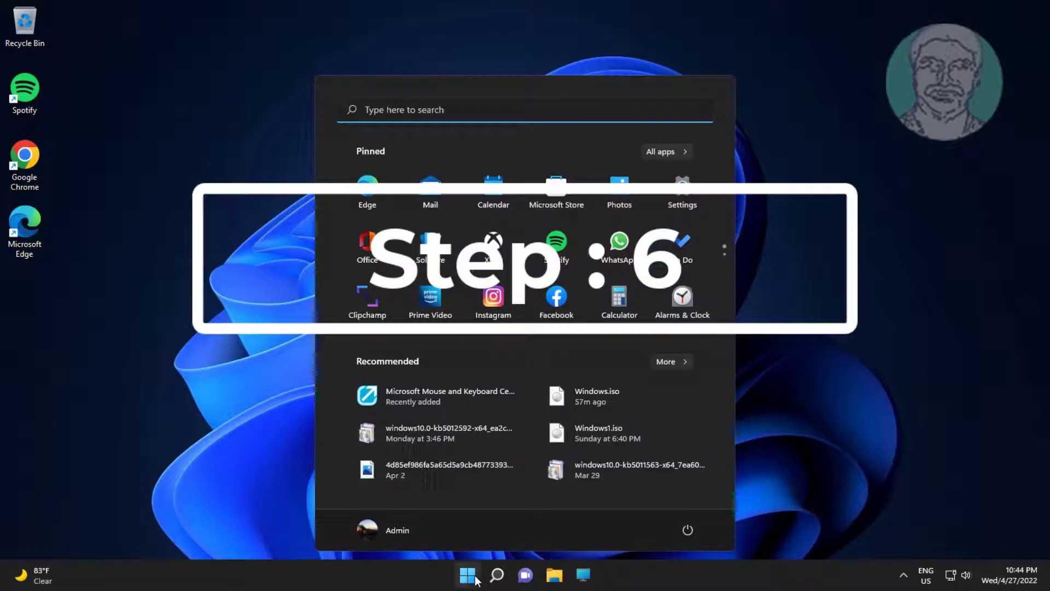
{"action": "left_click", "coordinate": [468, 575]}
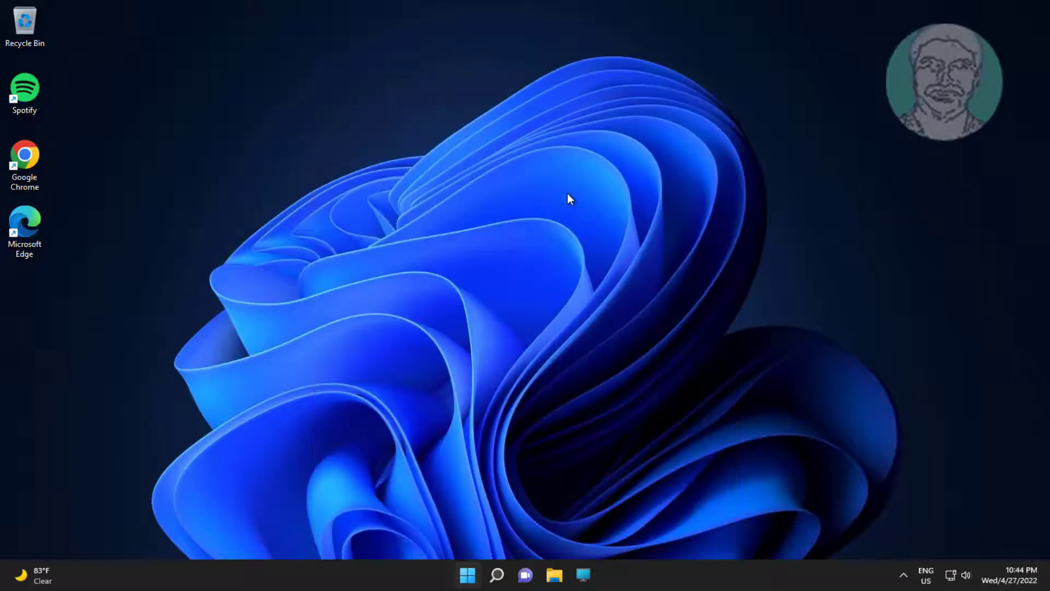
{"action": "left_click", "coordinate": [584, 575]}
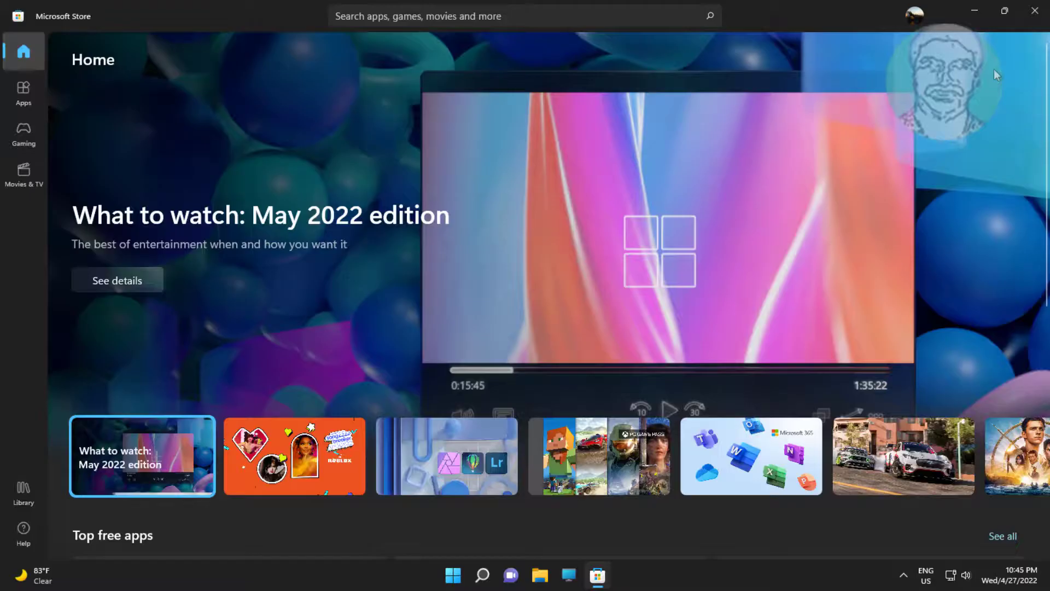
{"action": "left_click", "coordinate": [914, 15]}
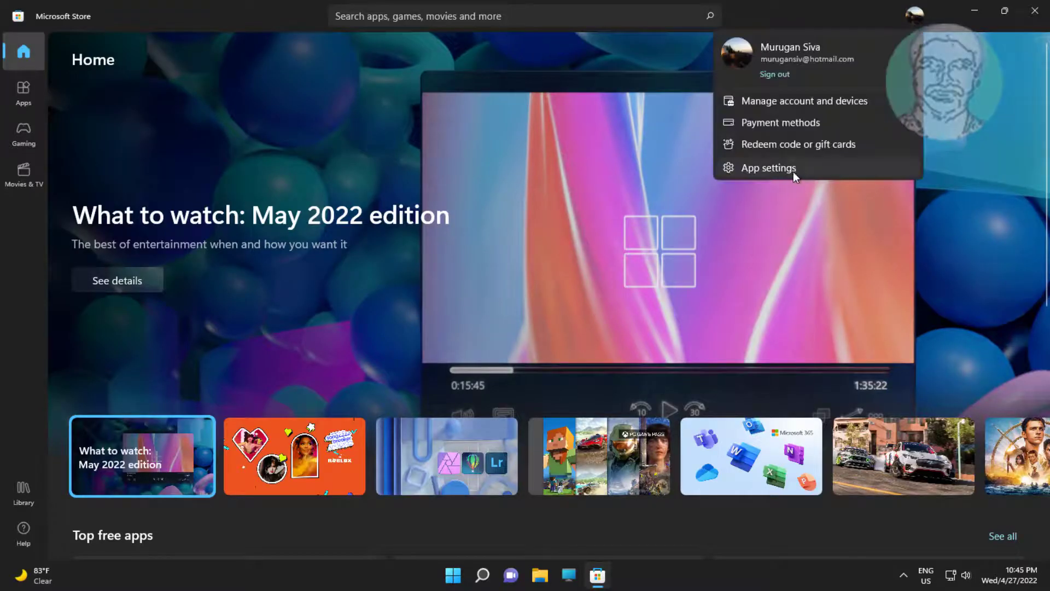
{"action": "left_click", "coordinate": [768, 167]}
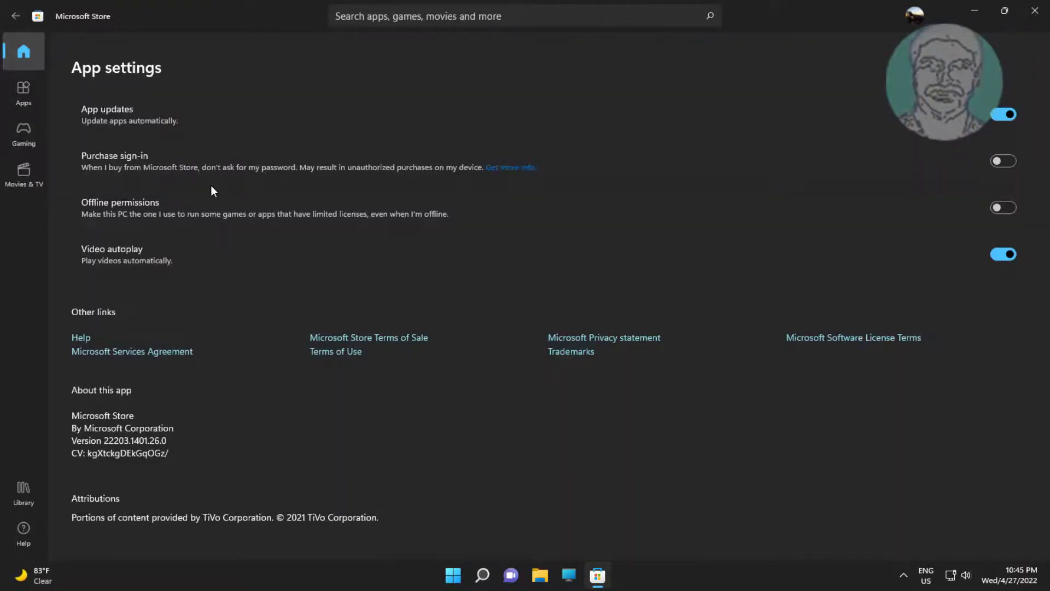
{"action": "mouse_move", "coordinate": [146, 132]}
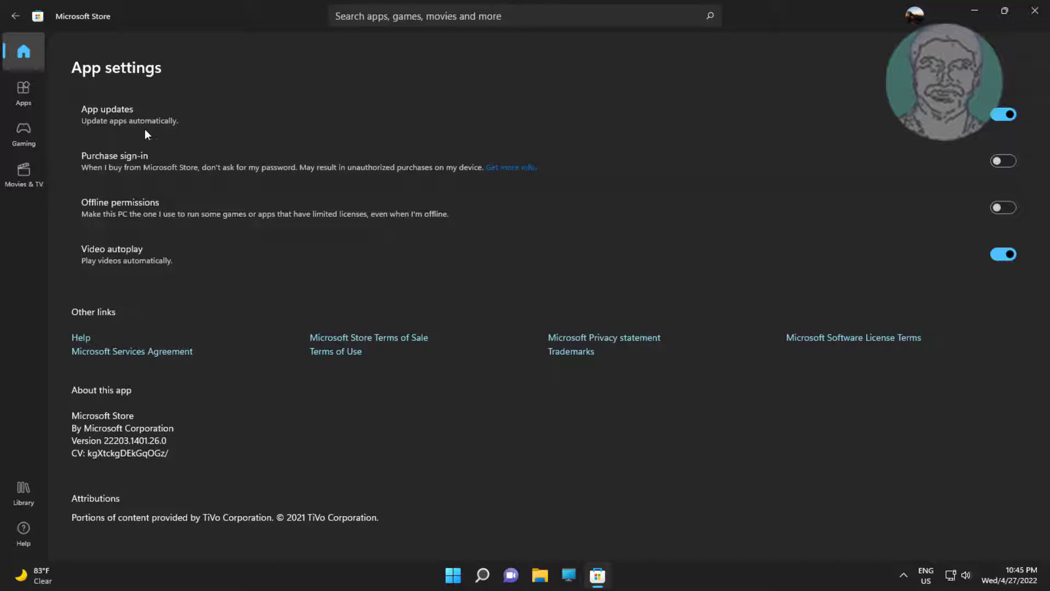
{"action": "left_click", "coordinate": [1004, 114]}
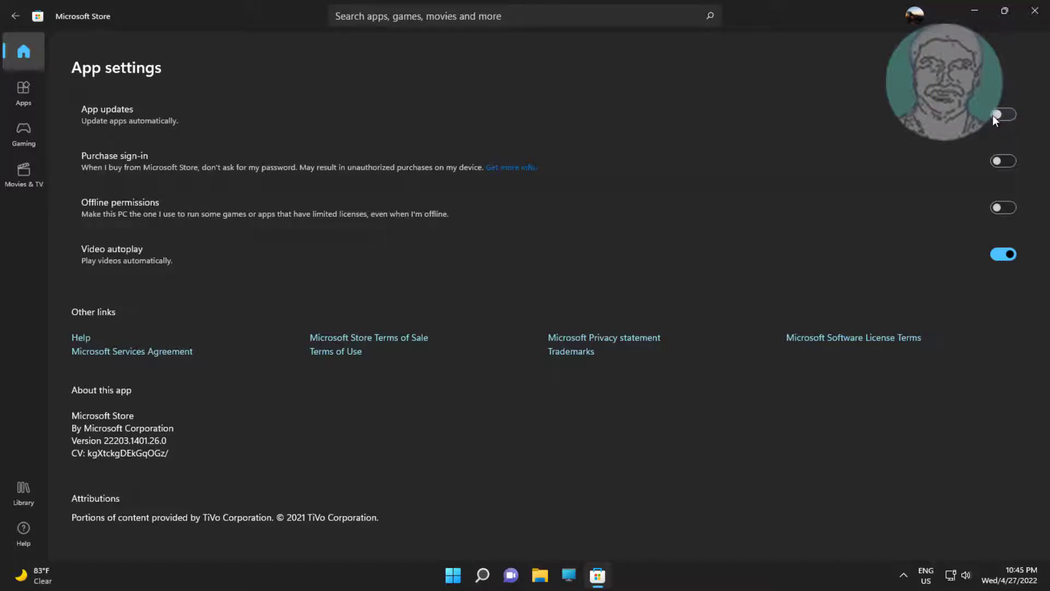
{"action": "mouse_move", "coordinate": [1034, 280]}
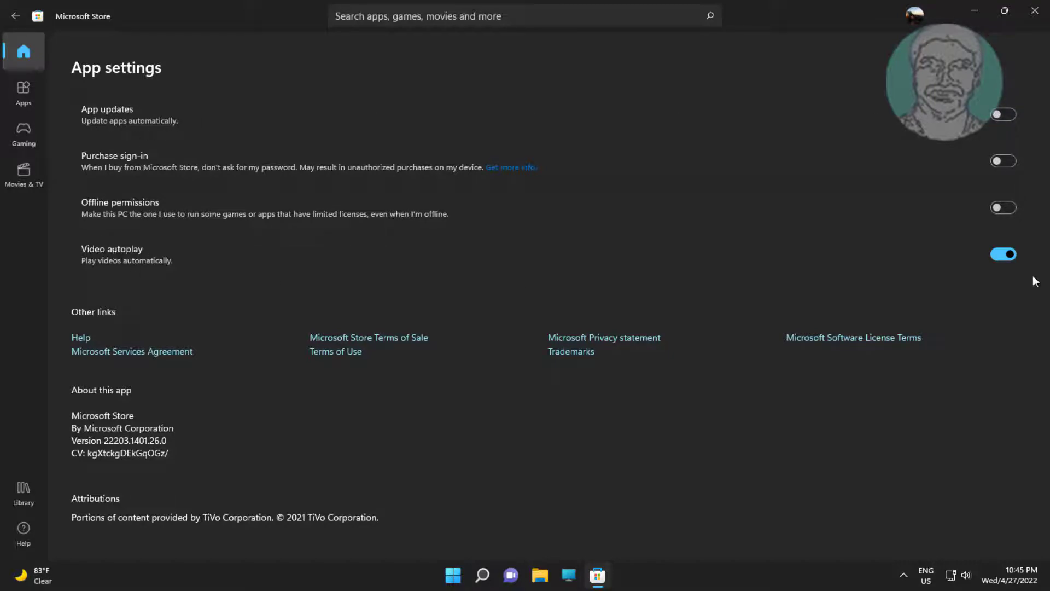
{"action": "left_click", "coordinate": [1002, 254]}
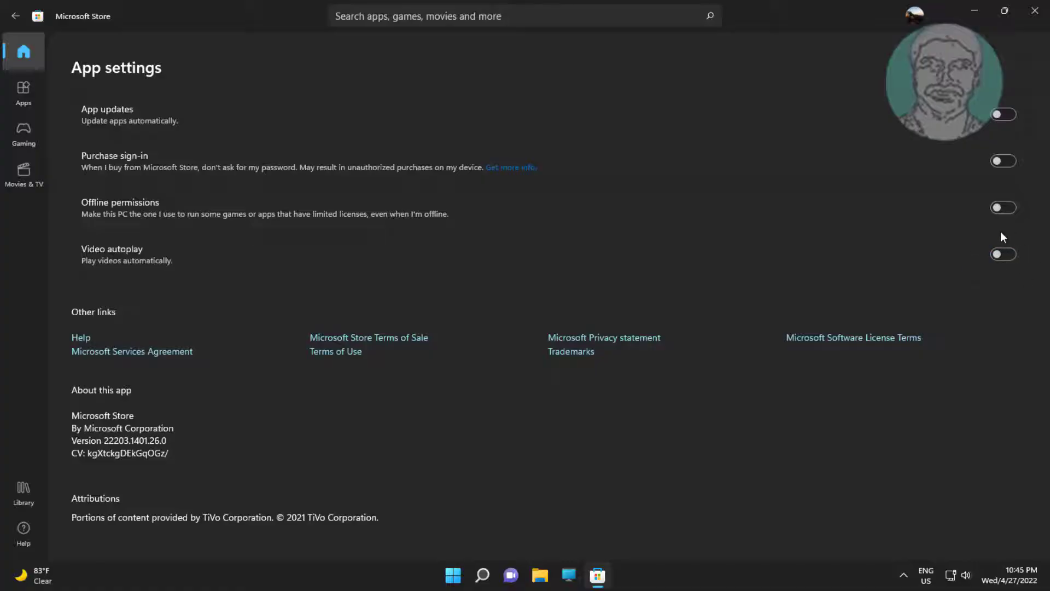
{"action": "left_click", "coordinate": [1033, 11]}
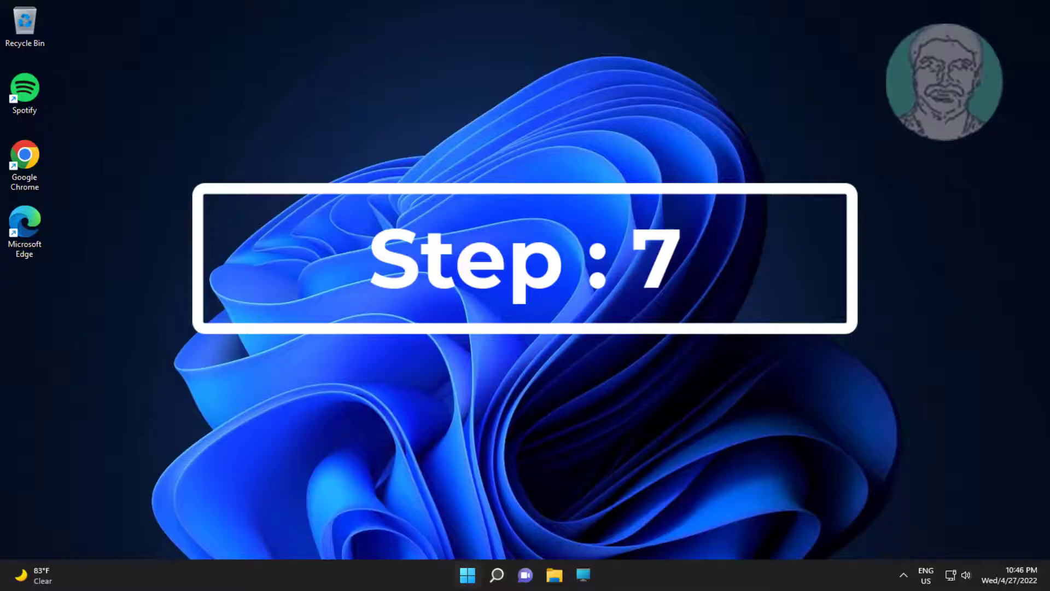
Uncheck 'Update automatically when plugged in and on Wi-Fi' under Apps > Offline maps
{"action": "left_click", "coordinate": [468, 575]}
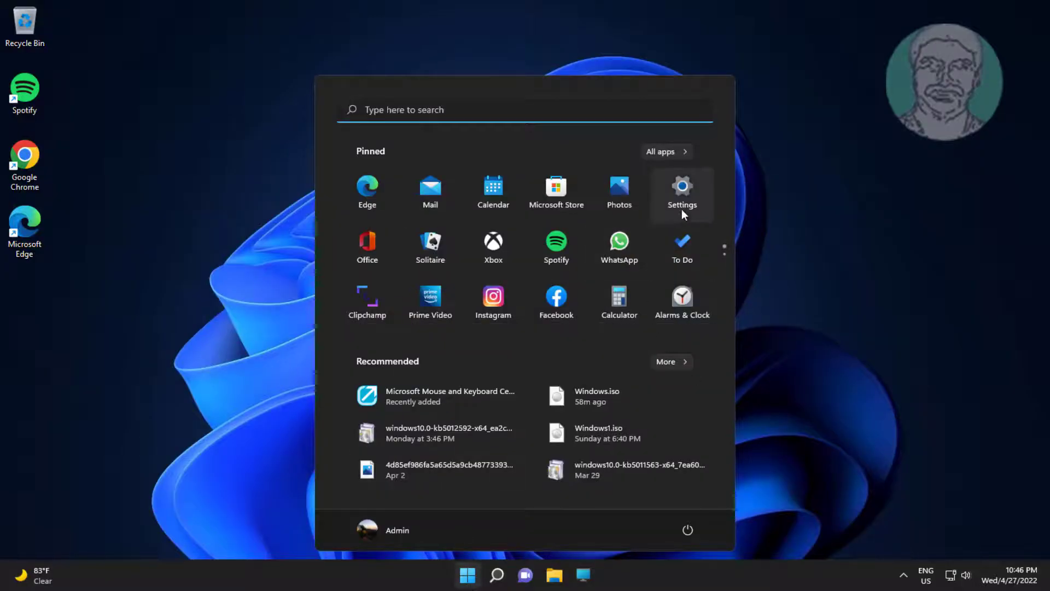
{"action": "left_click", "coordinate": [681, 191]}
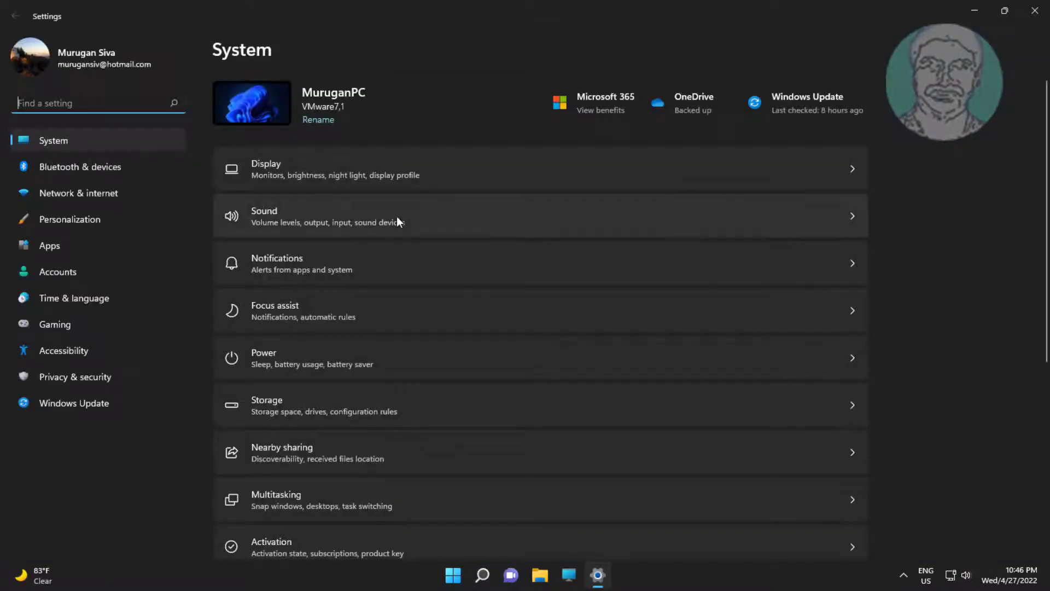
{"action": "left_click", "coordinate": [49, 245]}
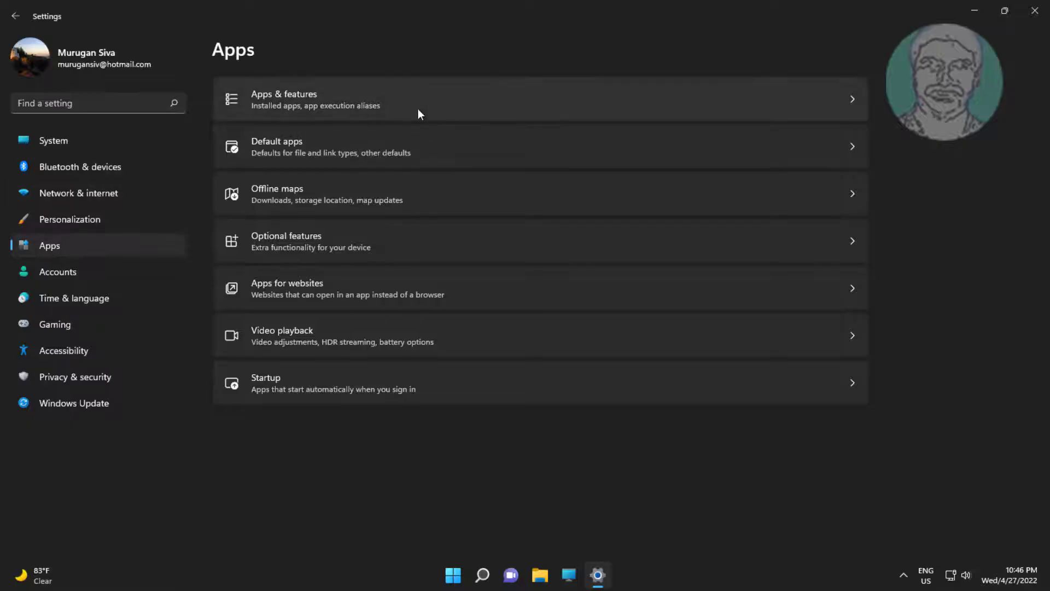
{"action": "mouse_move", "coordinate": [360, 200]}
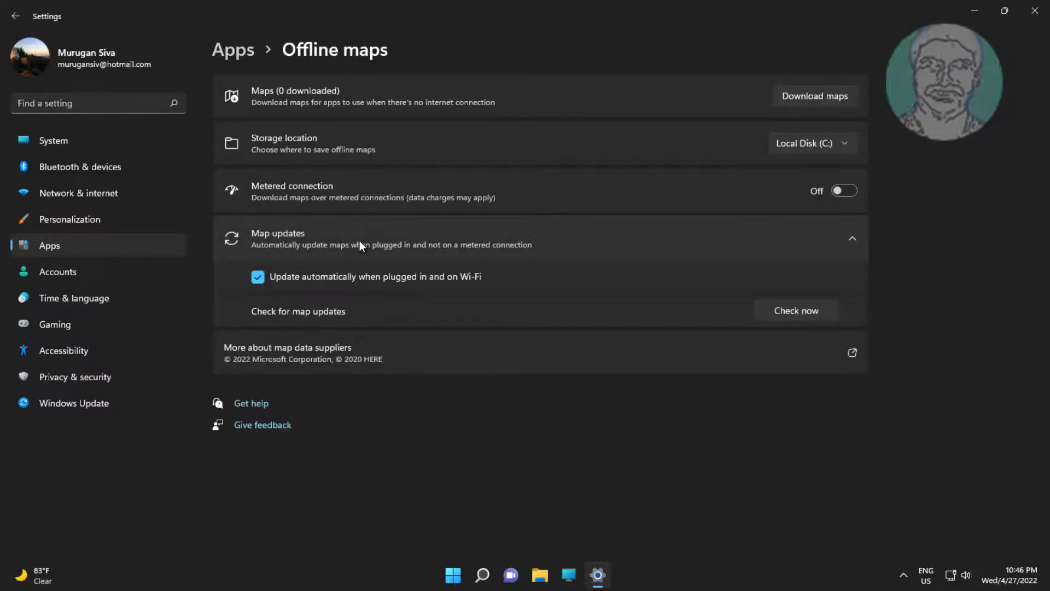
{"action": "mouse_move", "coordinate": [504, 280]}
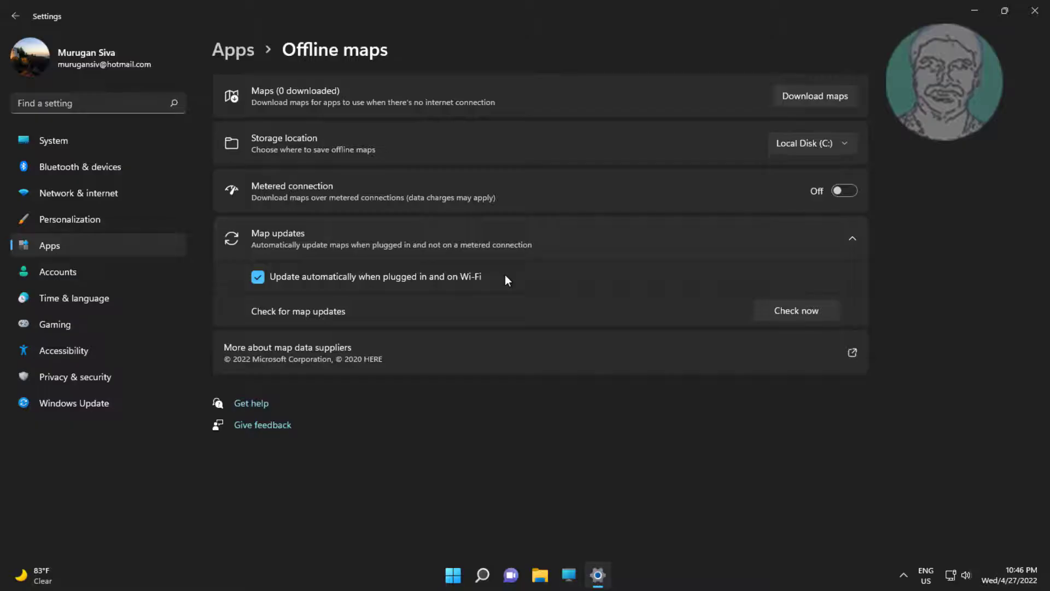
{"action": "mouse_move", "coordinate": [273, 298]}
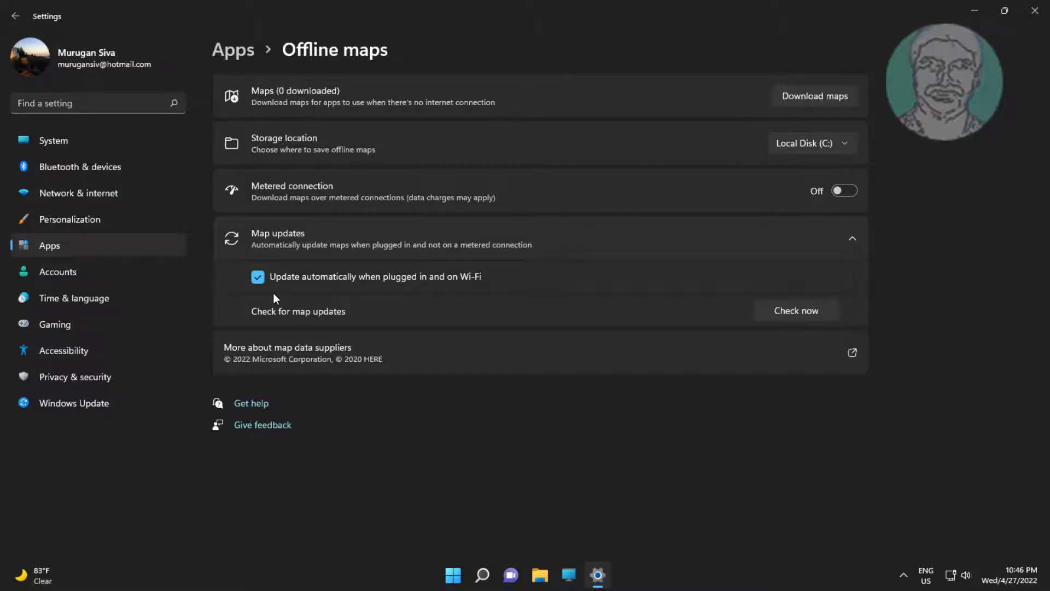
{"action": "left_click", "coordinate": [257, 276]}
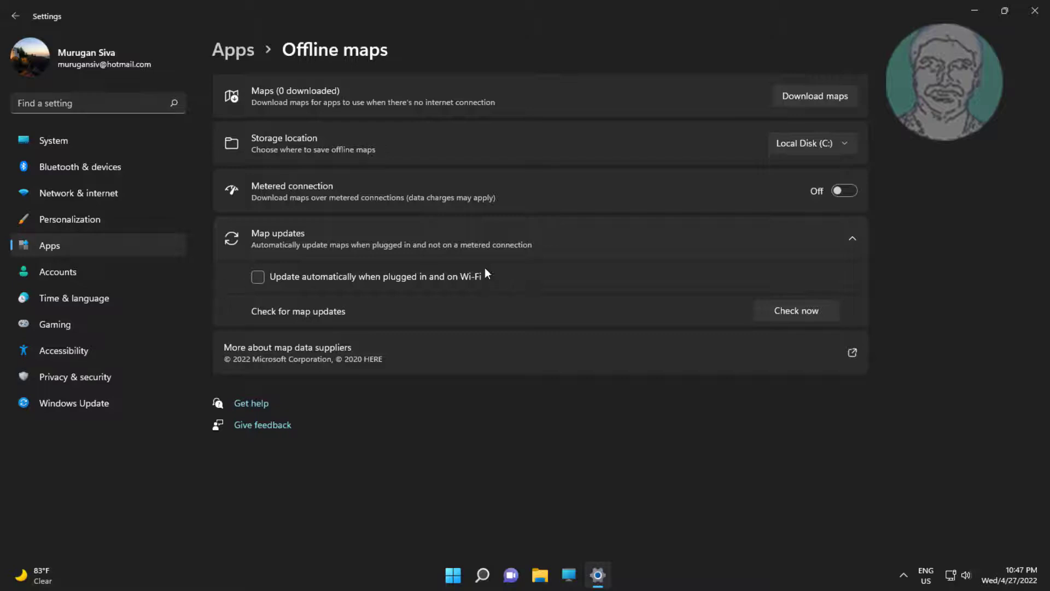
{"action": "mouse_move", "coordinate": [451, 273]}
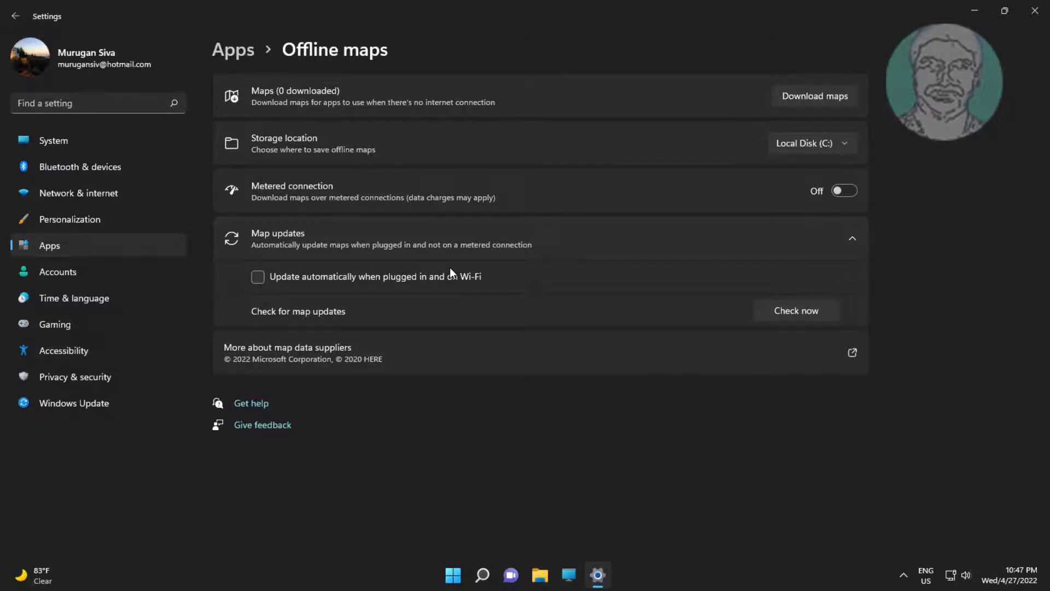
{"action": "left_click", "coordinate": [467, 575]}
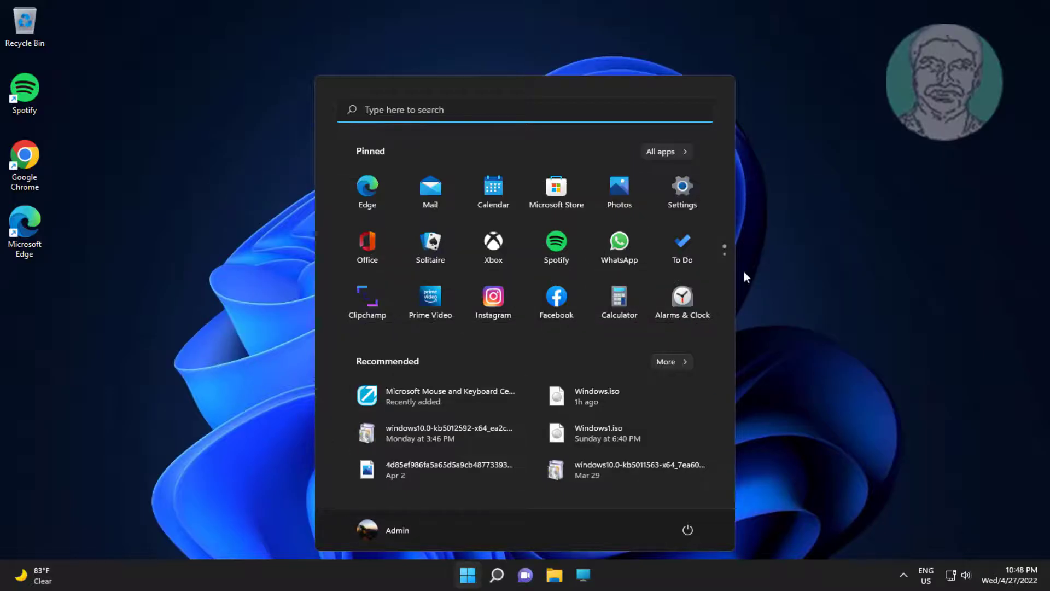
Go to Settings > Apps and scroll the installed apps list to Mail and Calendar
{"action": "left_click", "coordinate": [681, 186]}
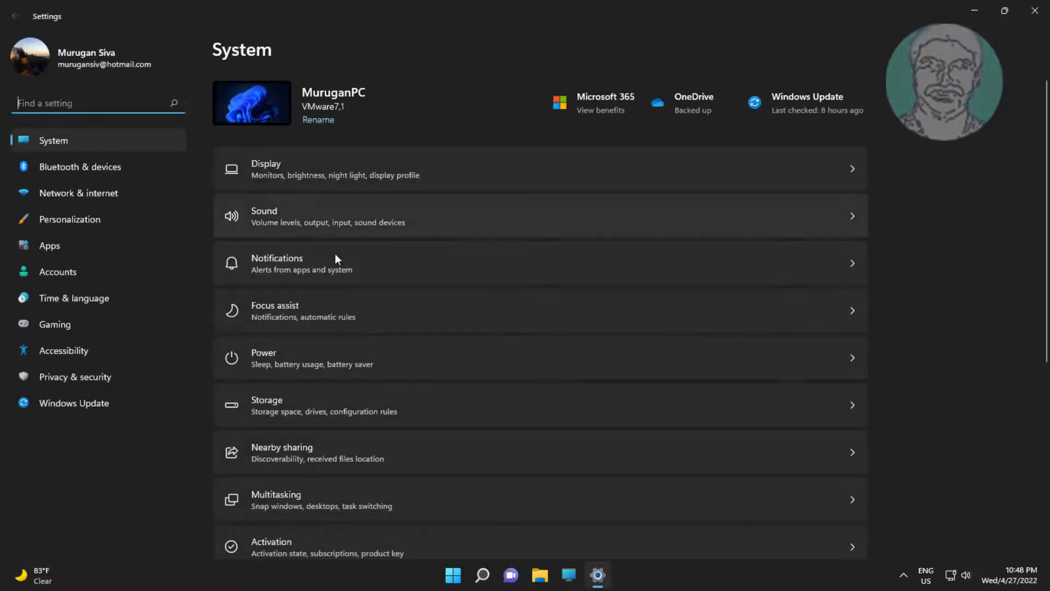
{"action": "left_click", "coordinate": [48, 245]}
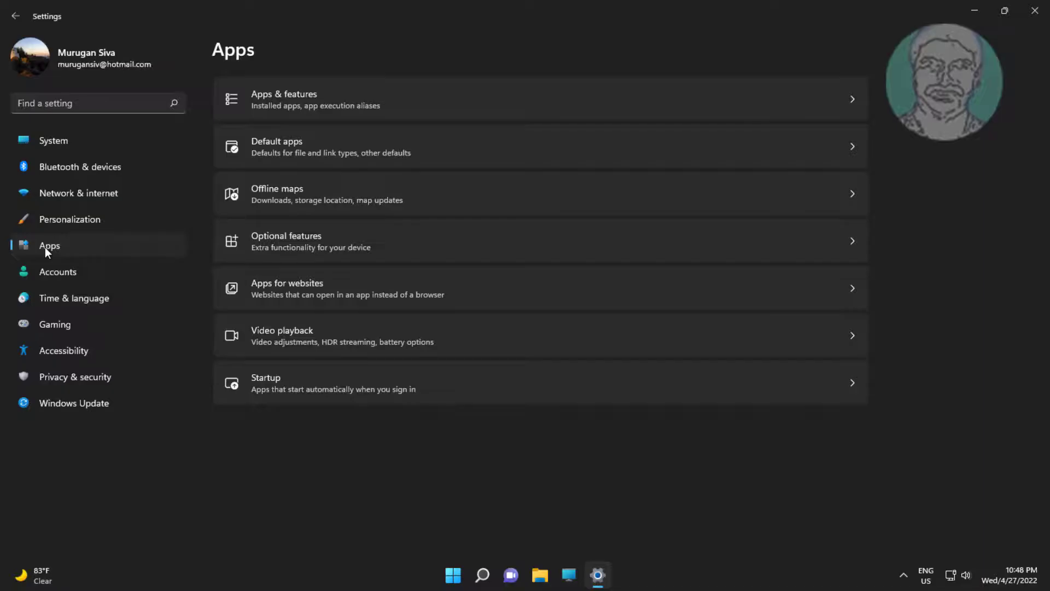
{"action": "mouse_move", "coordinate": [346, 98]}
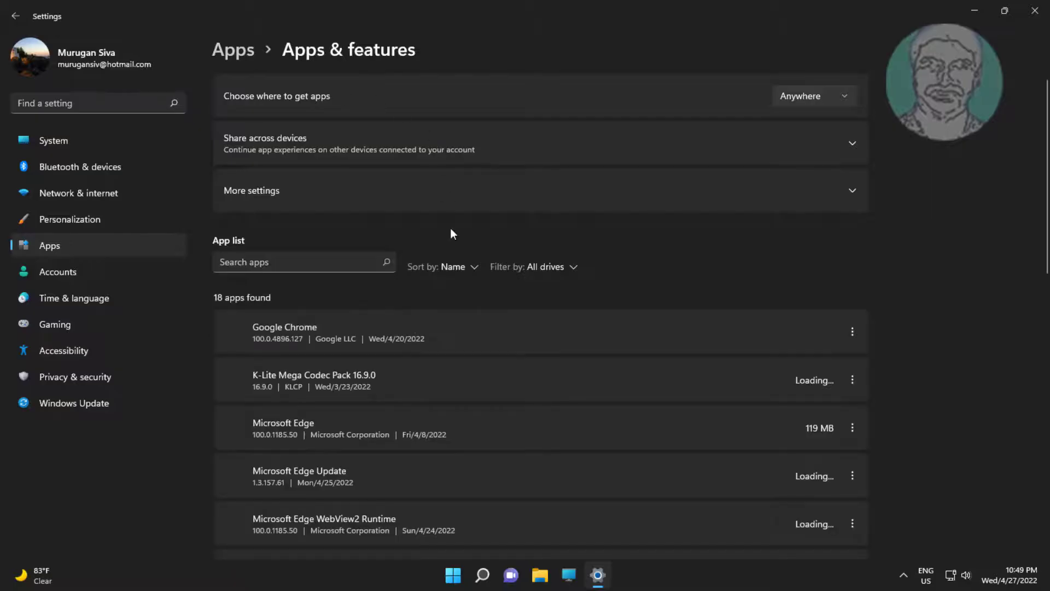
{"action": "mouse_move", "coordinate": [543, 414]}
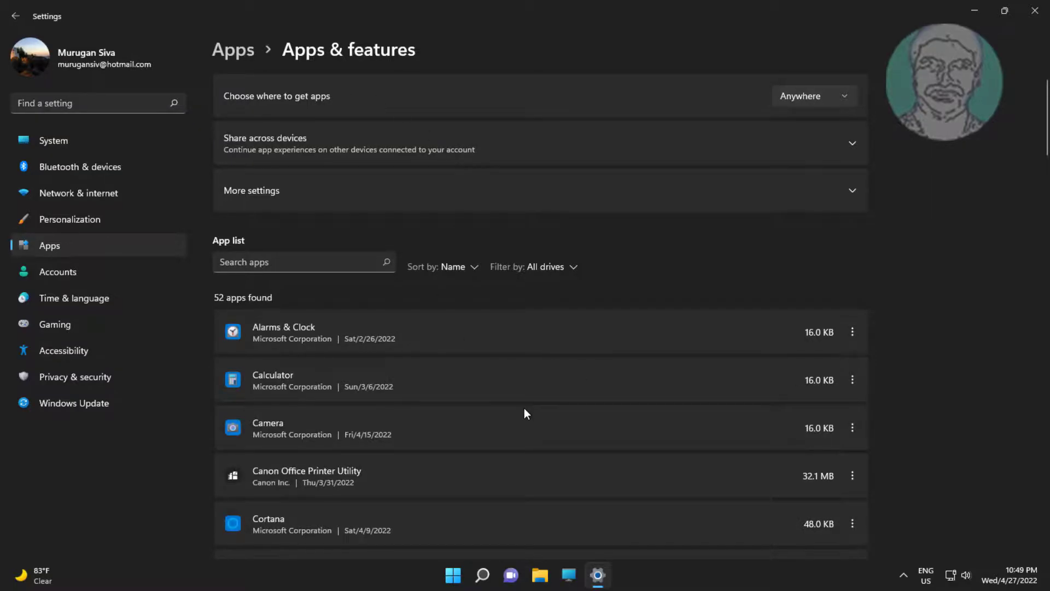
{"action": "scroll", "scroll_direction": "down", "scroll_amount": 3}
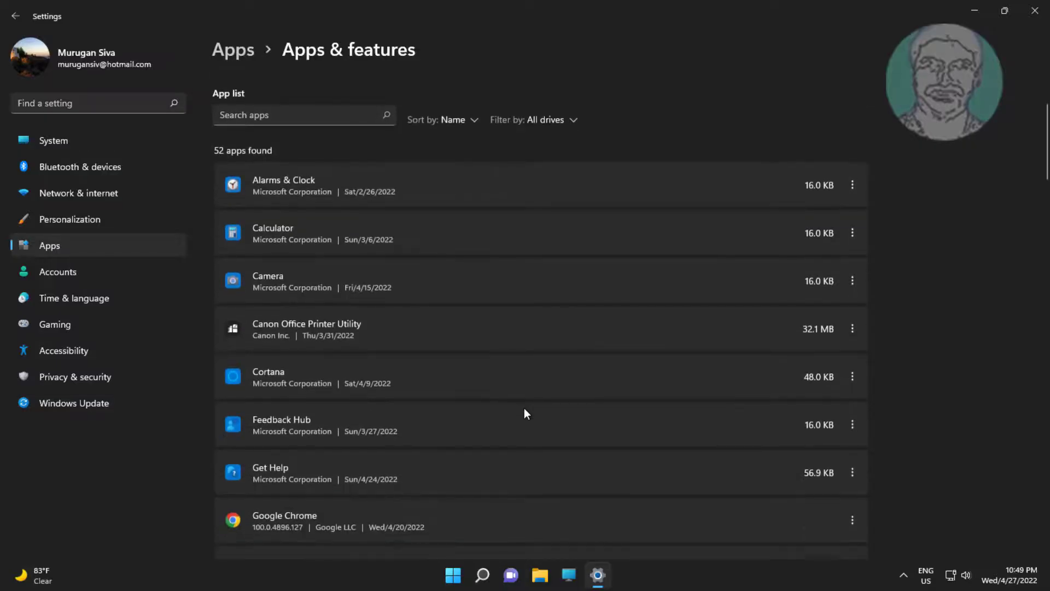
{"action": "scroll", "scroll_direction": "down", "scroll_amount": 3}
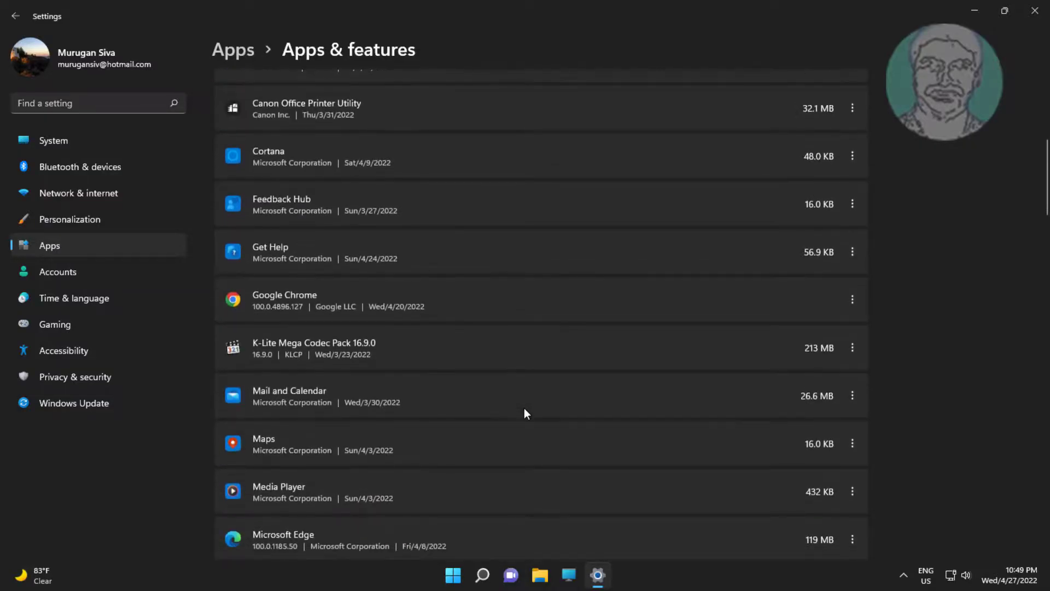
{"action": "scroll", "scroll_direction": "down", "scroll_amount": 3}
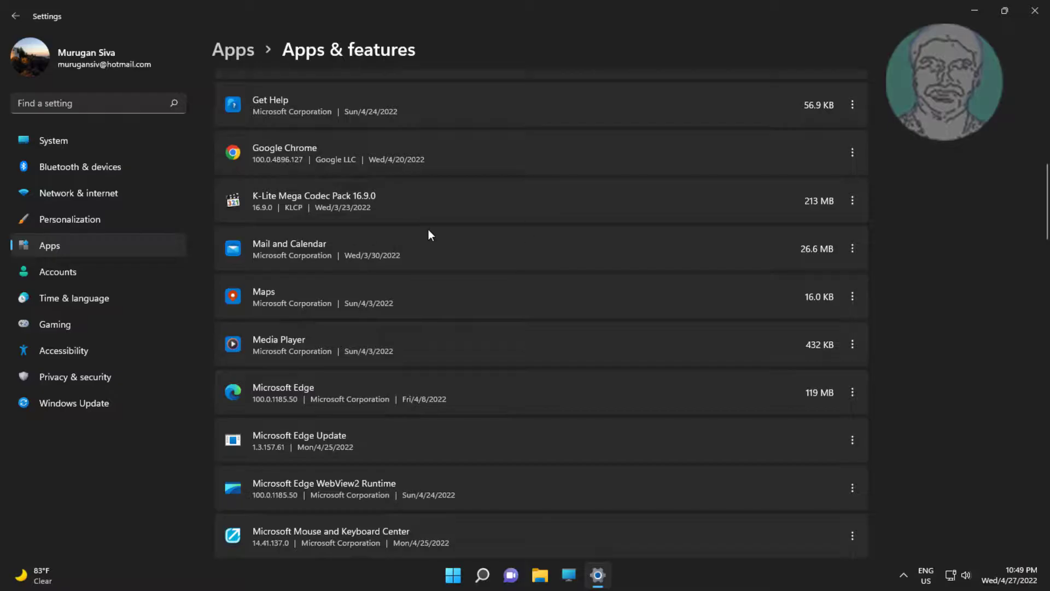
{"action": "mouse_move", "coordinate": [516, 281]}
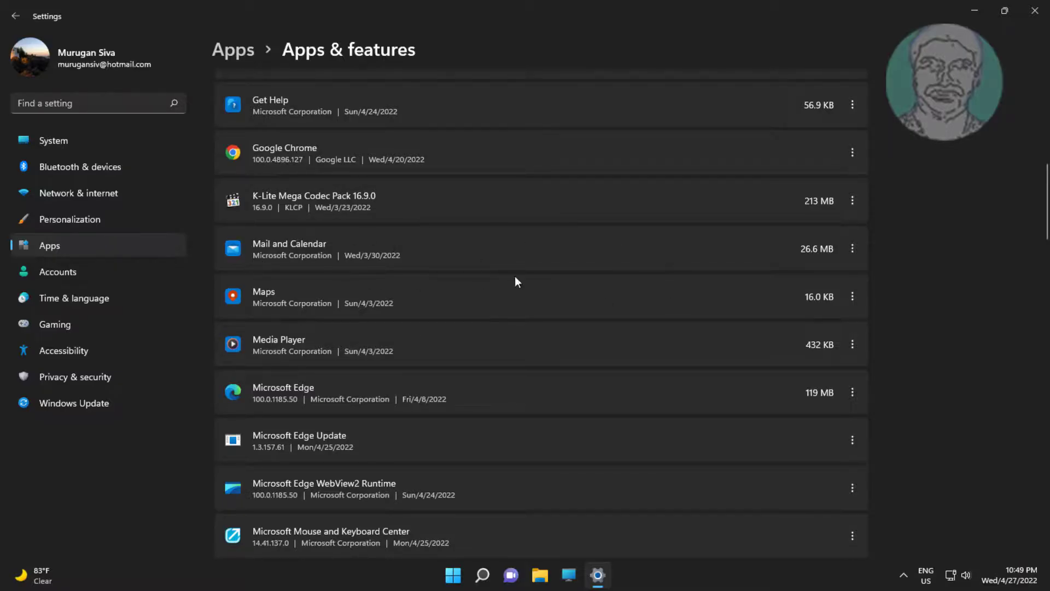
{"action": "mouse_move", "coordinate": [852, 252]}
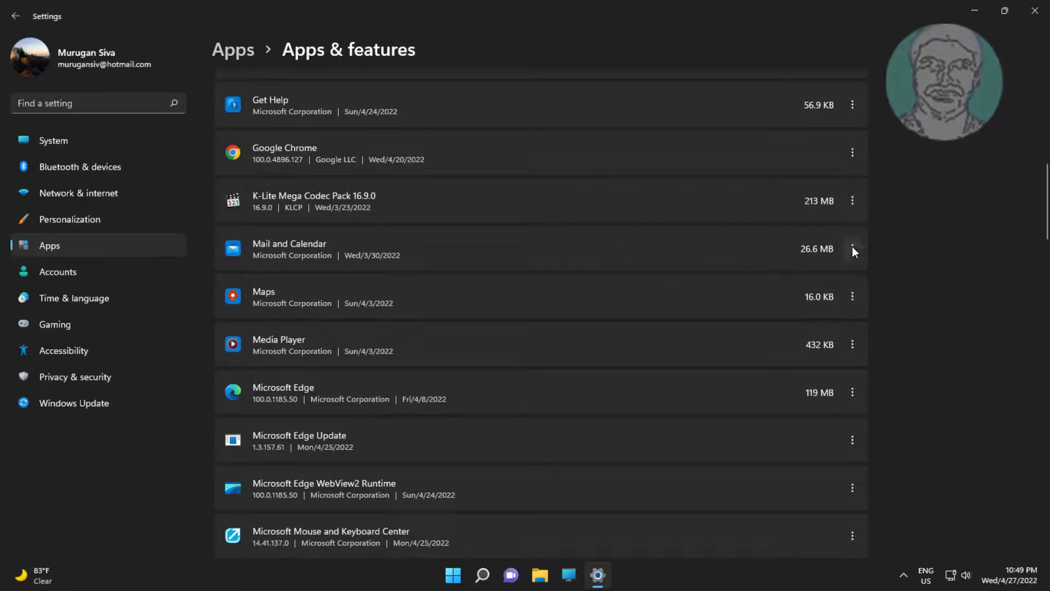
Set Mail and Calendar's 'Let this app run in background' to Never, then go back
{"action": "left_click", "coordinate": [852, 249]}
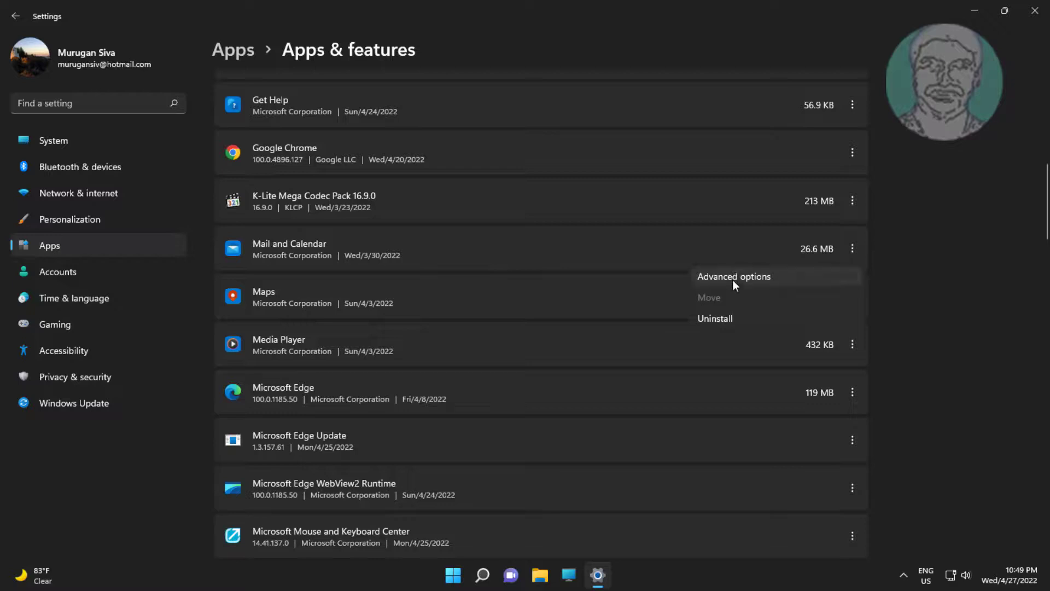
{"action": "left_click", "coordinate": [734, 275]}
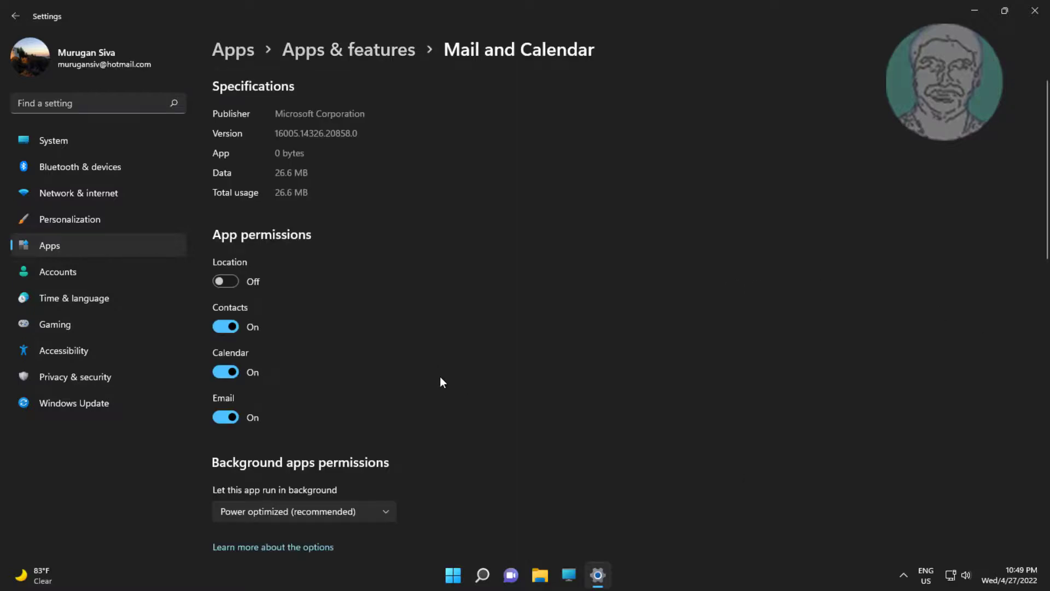
{"action": "scroll", "scroll_direction": "down", "scroll_amount": 3}
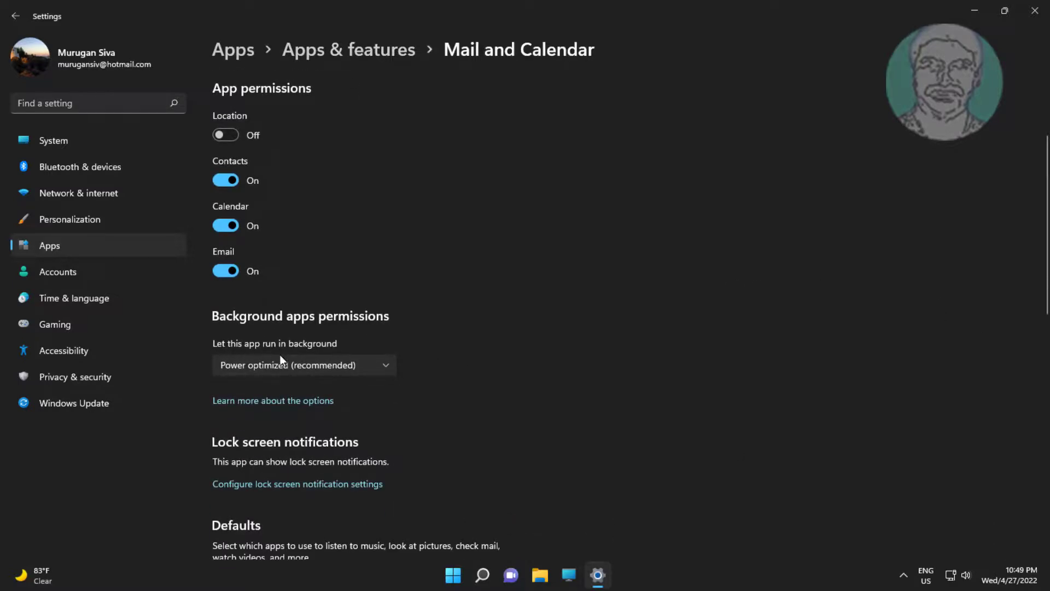
{"action": "left_click", "coordinate": [302, 364]}
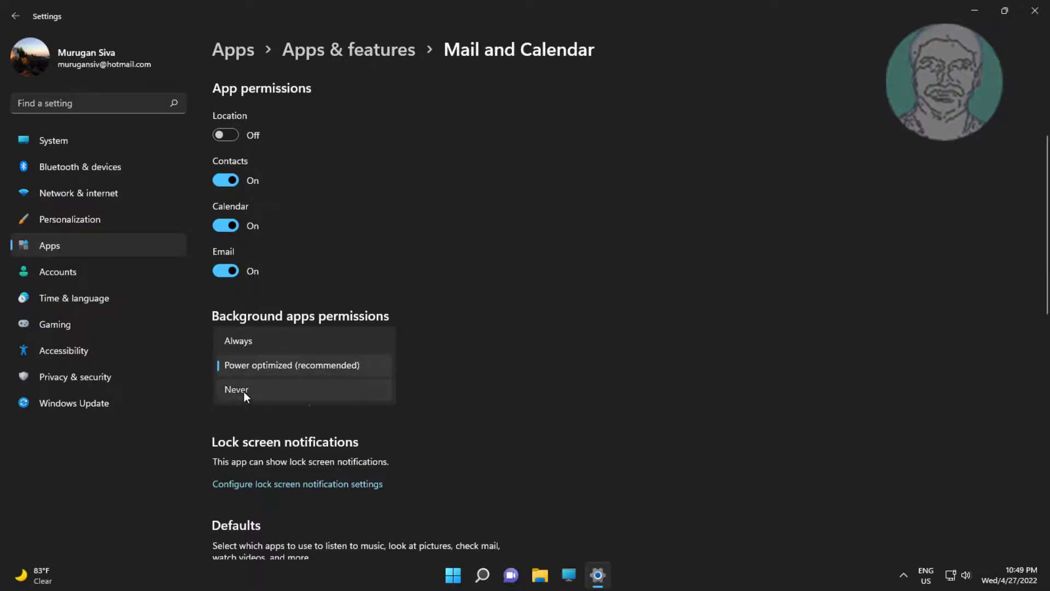
{"action": "left_click", "coordinate": [236, 388]}
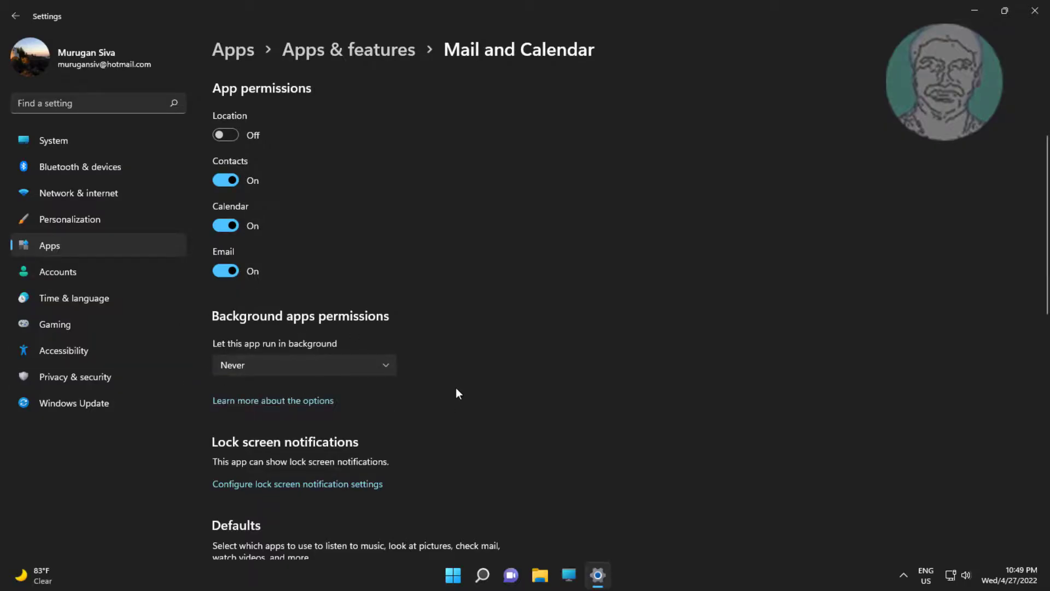
{"action": "left_click", "coordinate": [13, 16]}
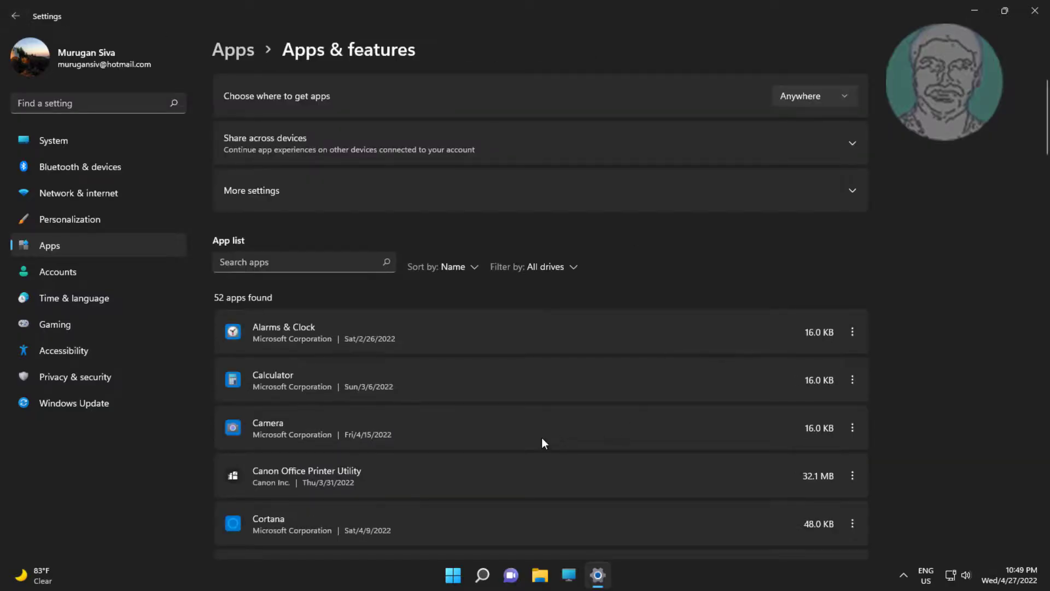
Set Maps' 'Let this app run in background' to Never in Advanced options, then go back
{"action": "scroll", "scroll_direction": "down", "scroll_amount": 3}
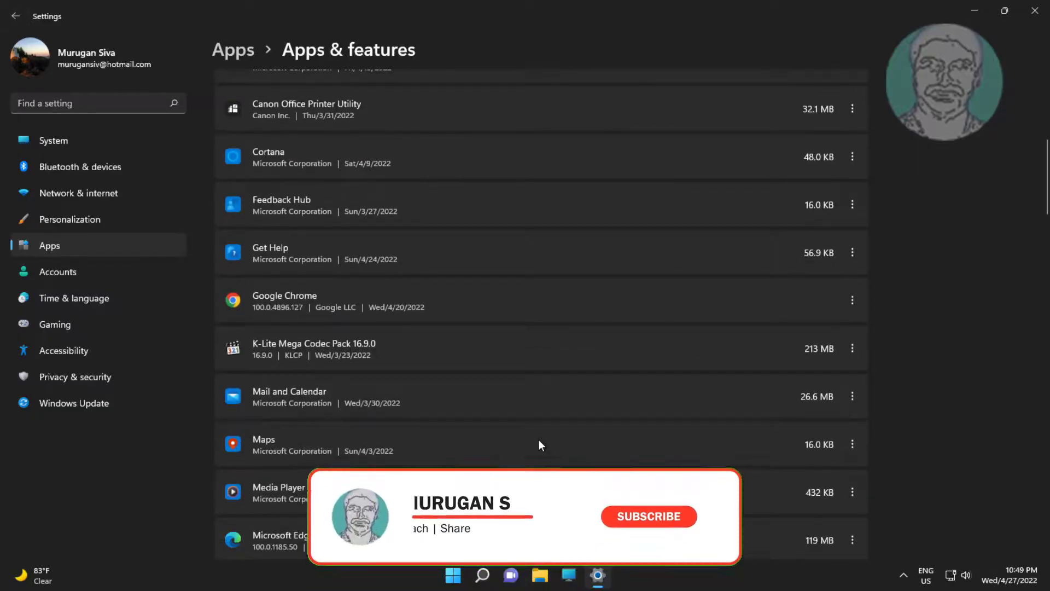
{"action": "scroll", "scroll_direction": "down", "scroll_amount": 3}
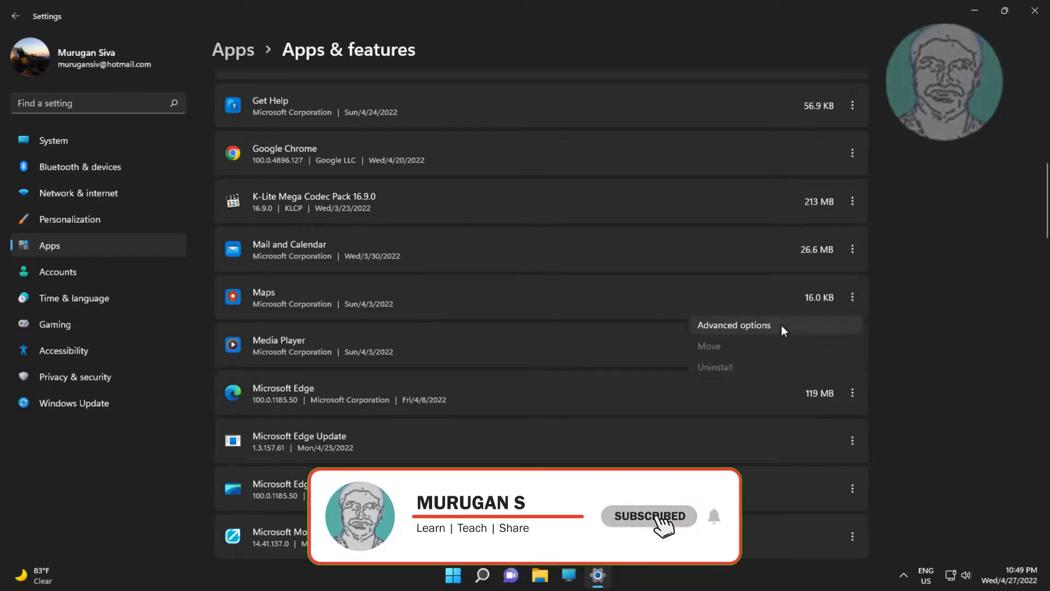
{"action": "left_click", "coordinate": [734, 325]}
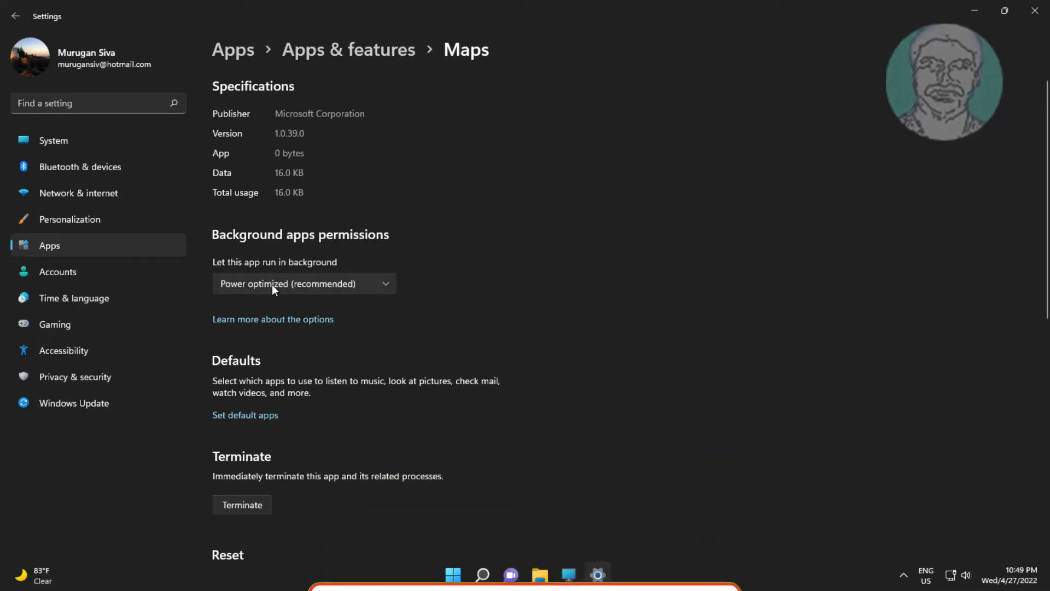
{"action": "left_click", "coordinate": [302, 283]}
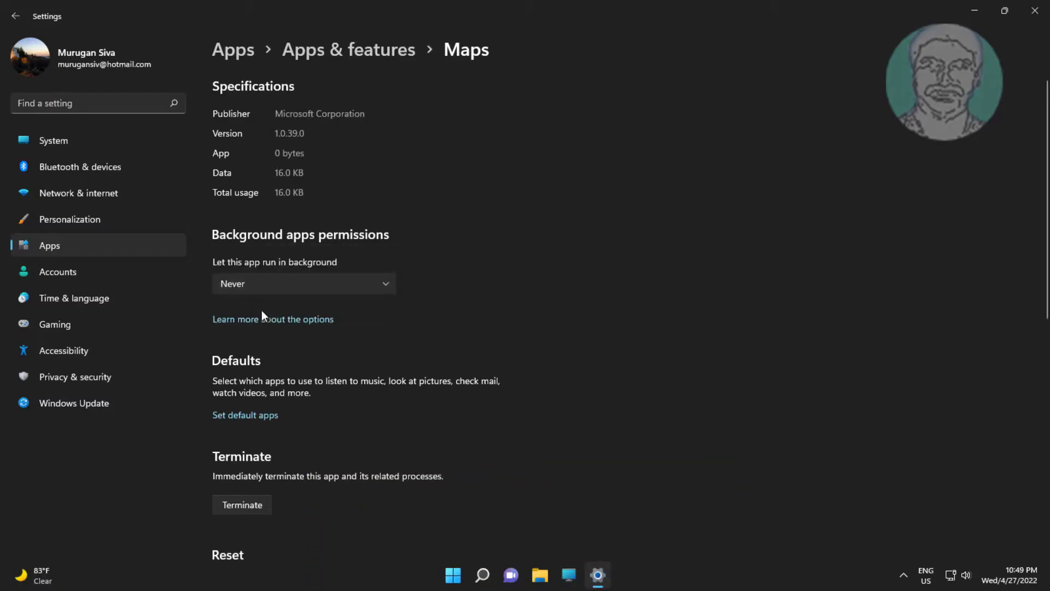
{"action": "mouse_move", "coordinate": [61, 6]}
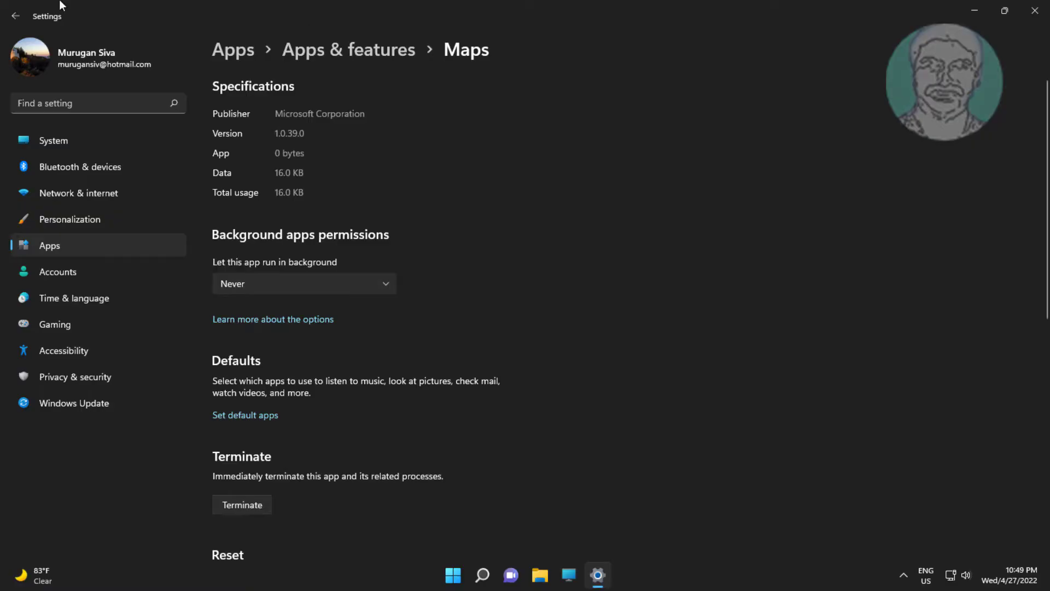
{"action": "left_click", "coordinate": [15, 15]}
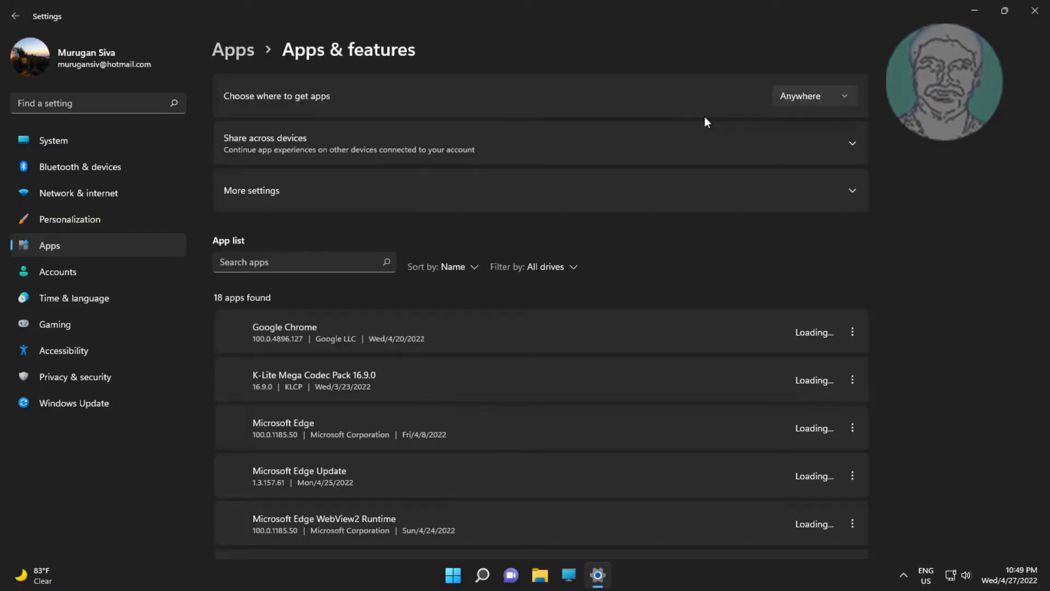